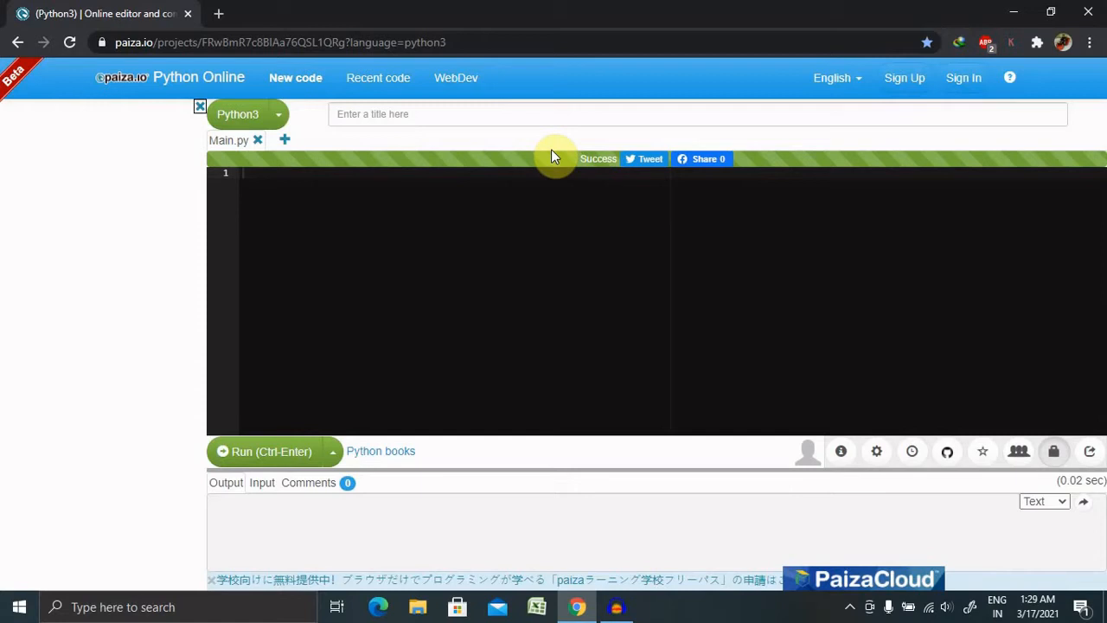
mouse_move(358, 205)
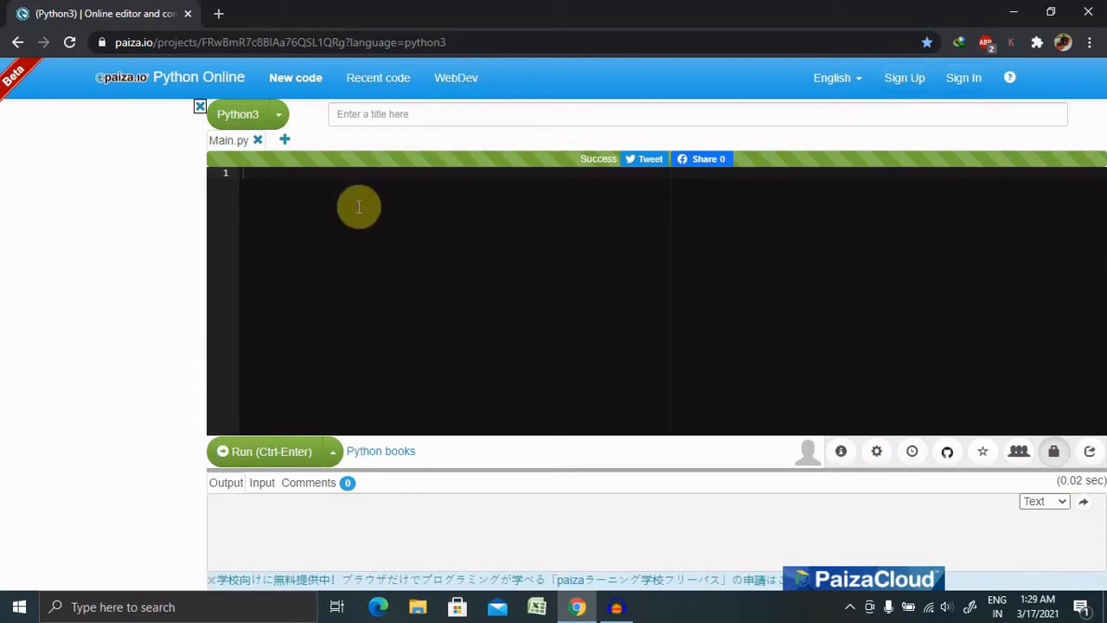
Import numpy as np and create the one-element array n = np.array([1])
type("import")
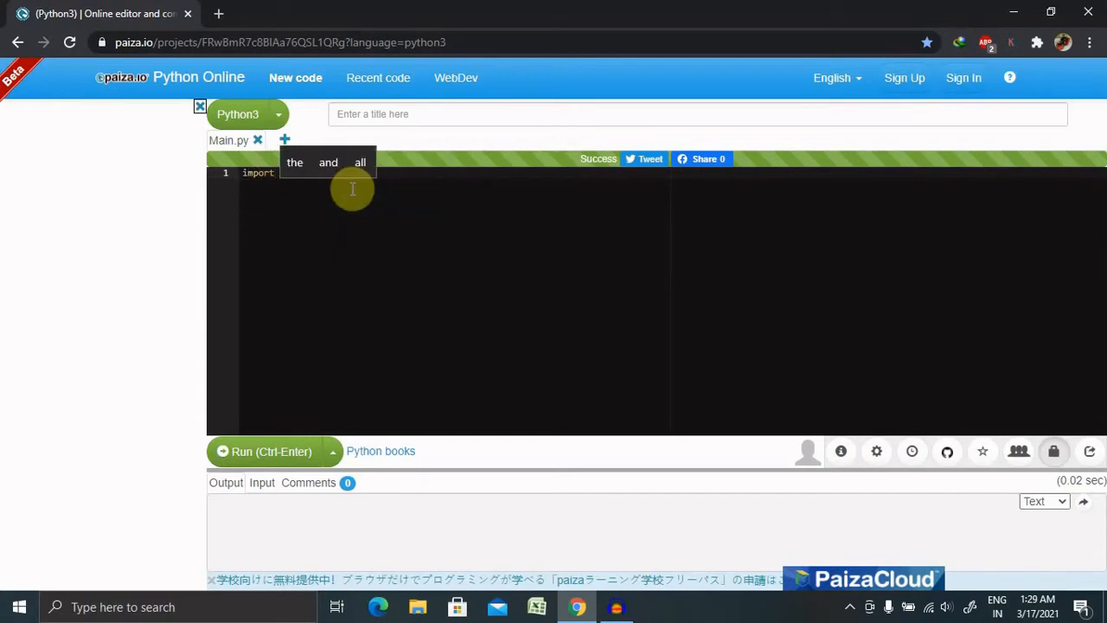
type("numpy as")
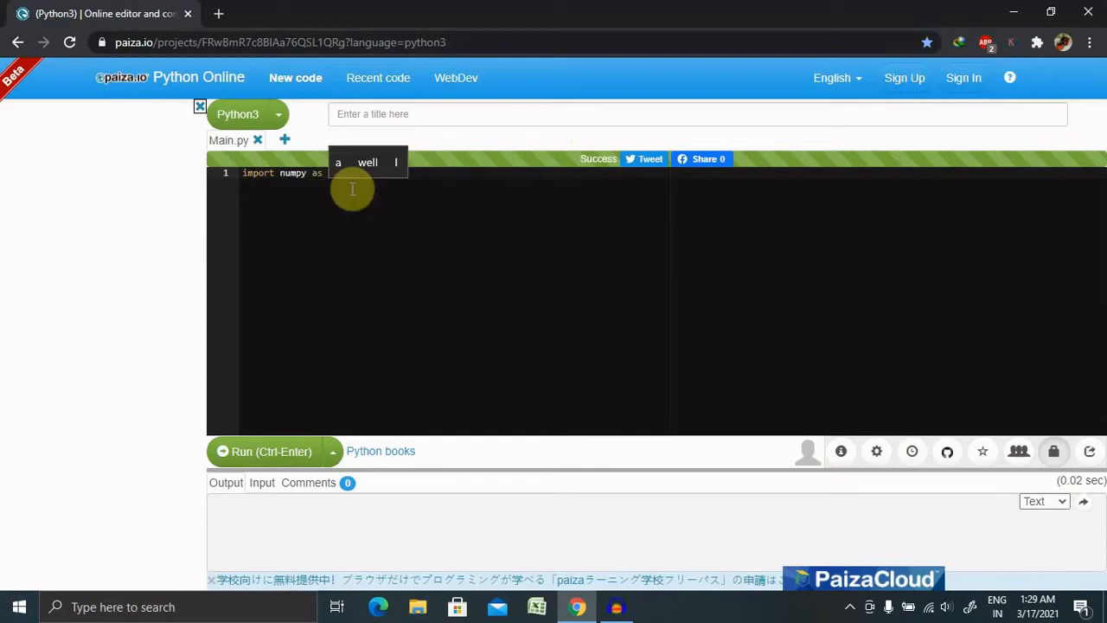
type("np")
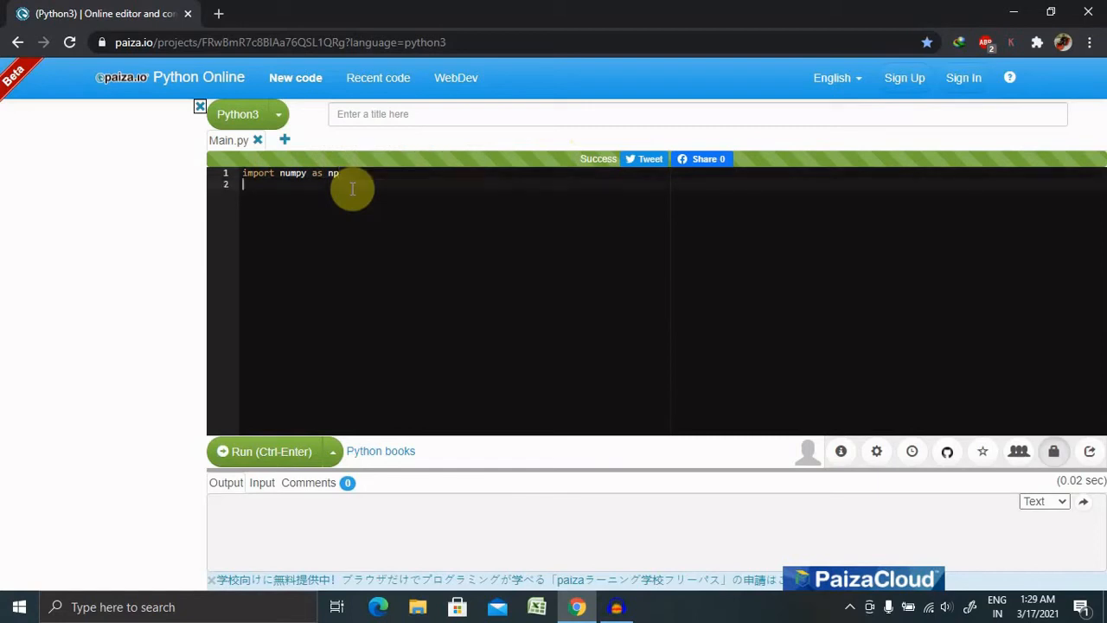
type("n = n")
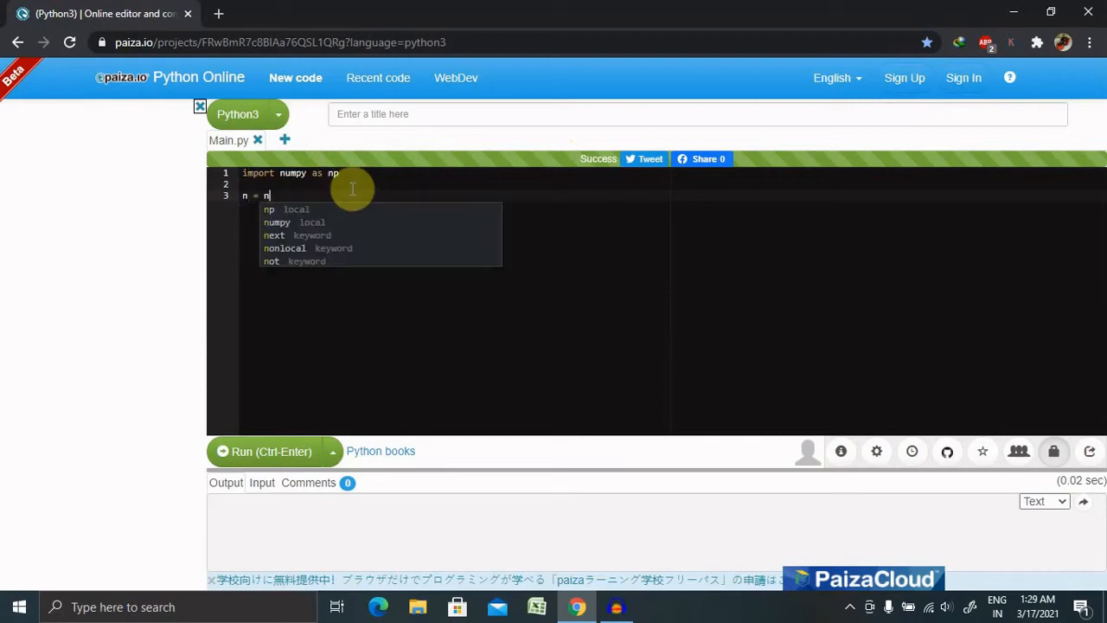
type("p.")
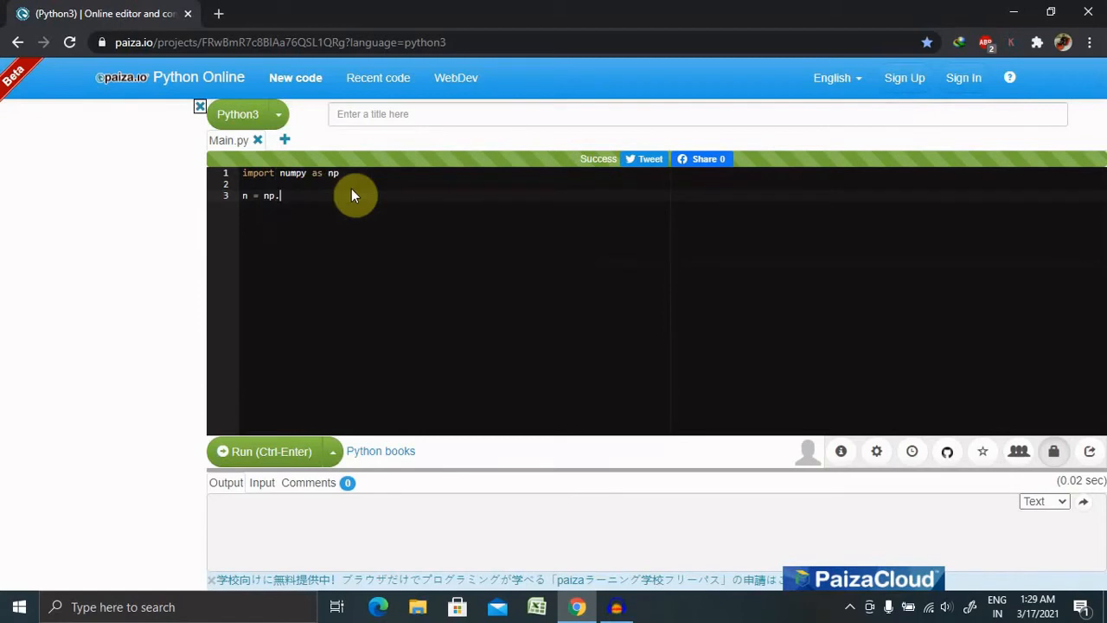
type("array(")
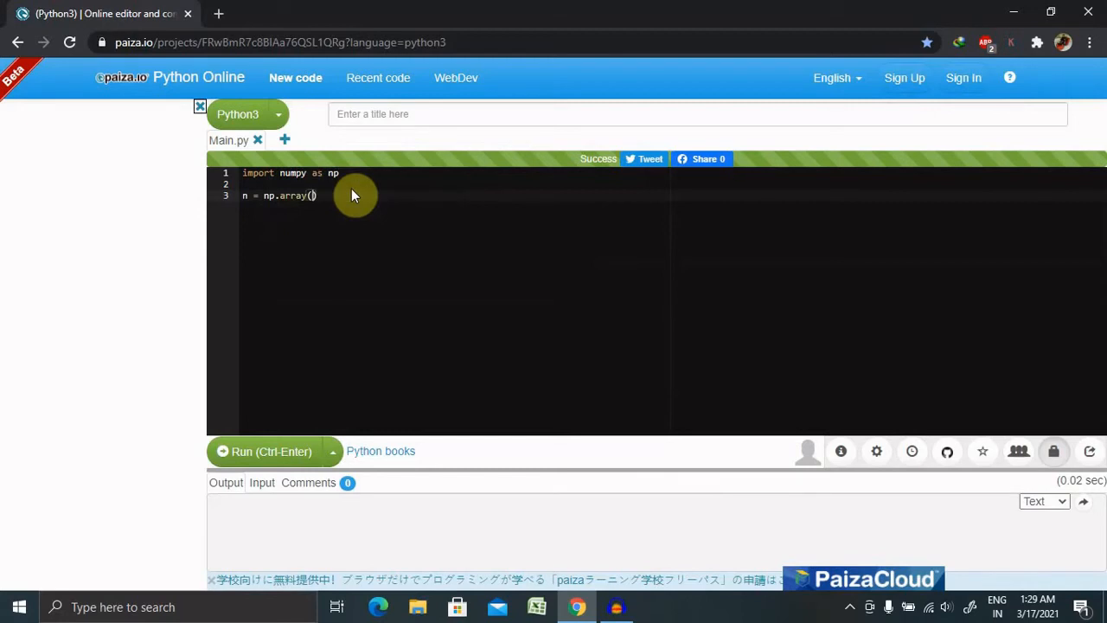
type("[]")
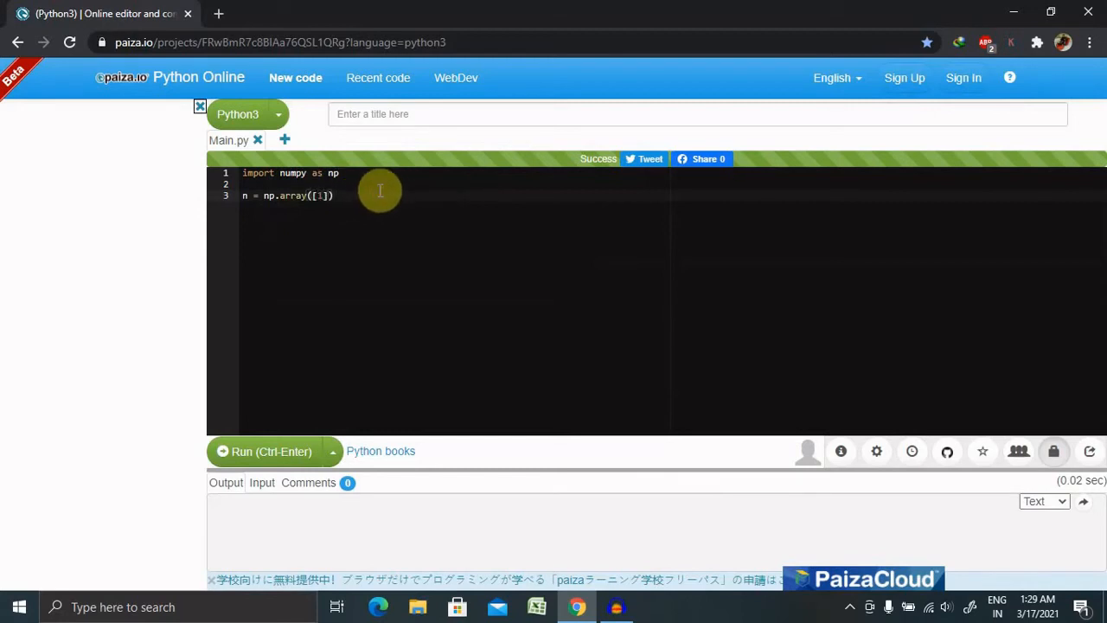
key("Return")
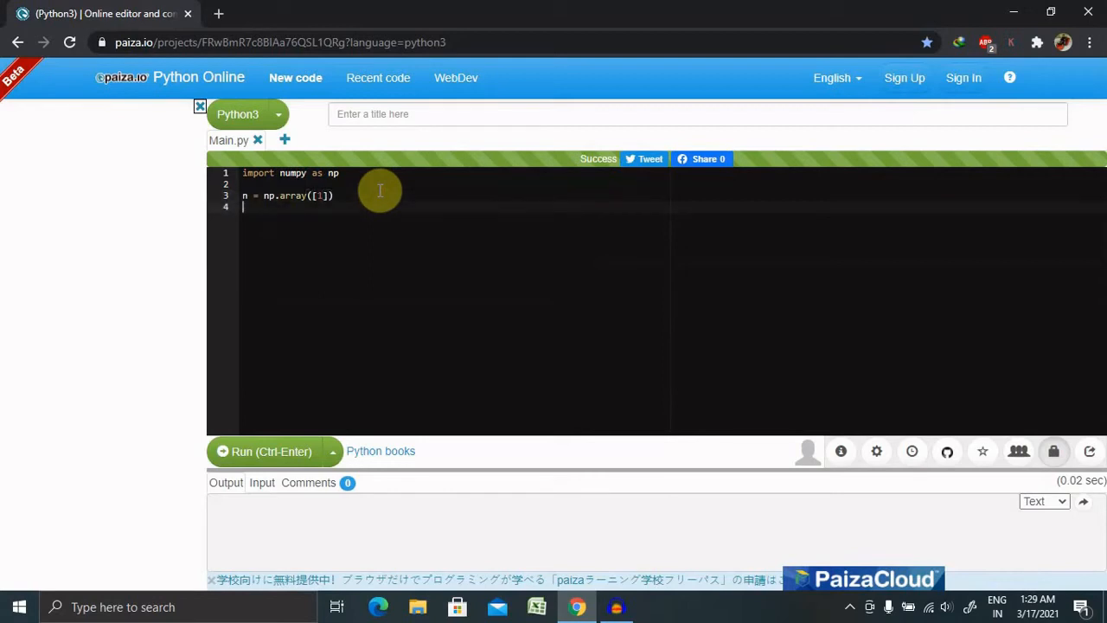
Add print(type(n)) and print(n.dtype) lines below the array
type("print(")
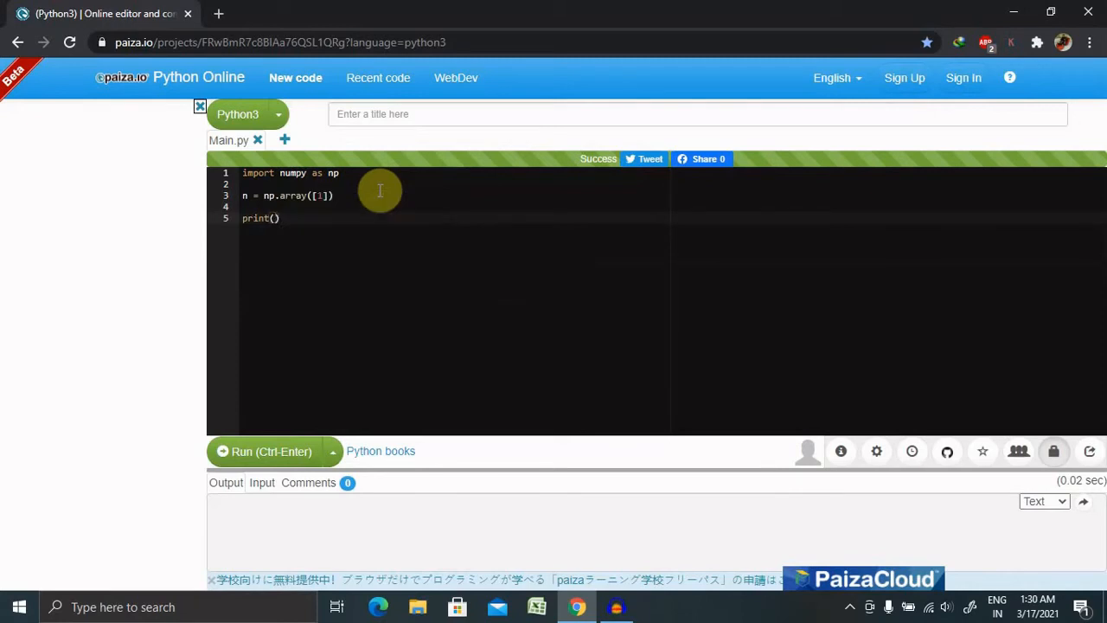
type("type(")
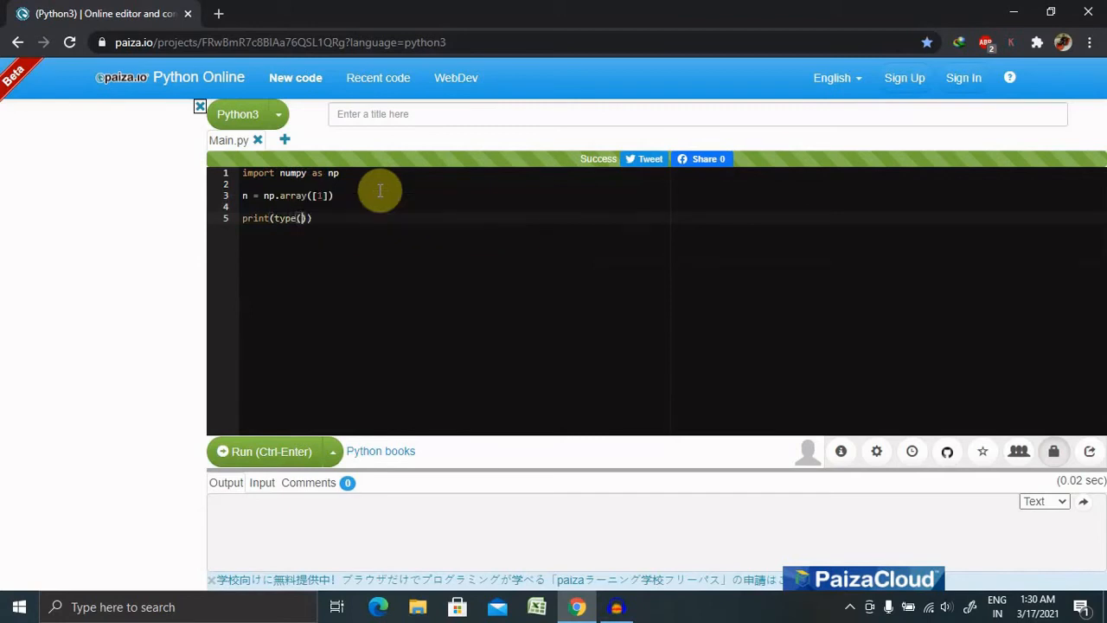
type("n")
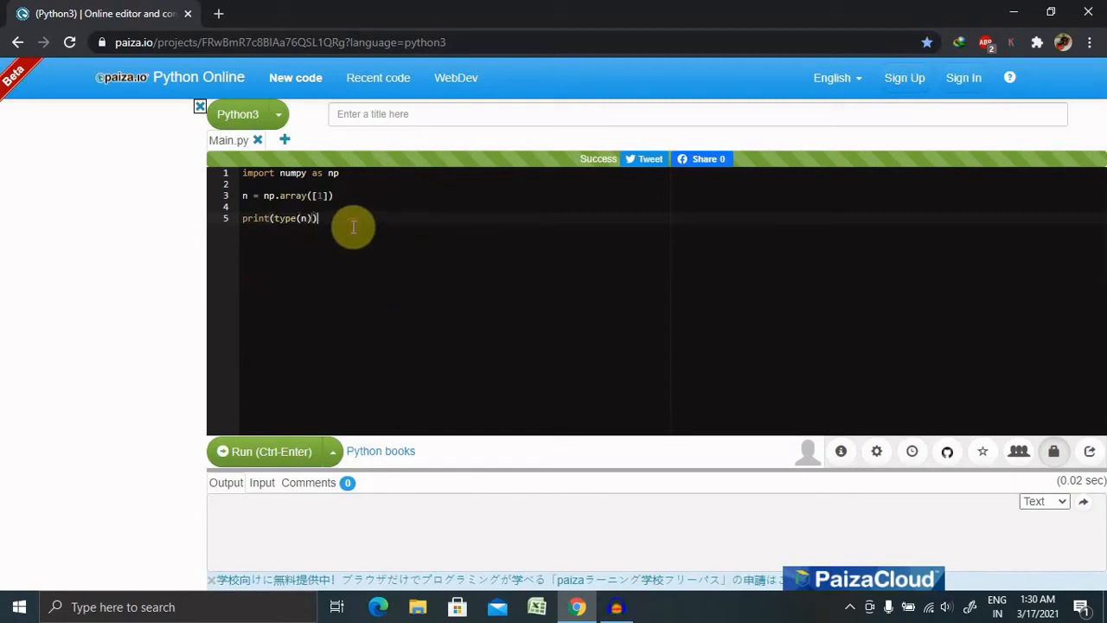
type("print(")
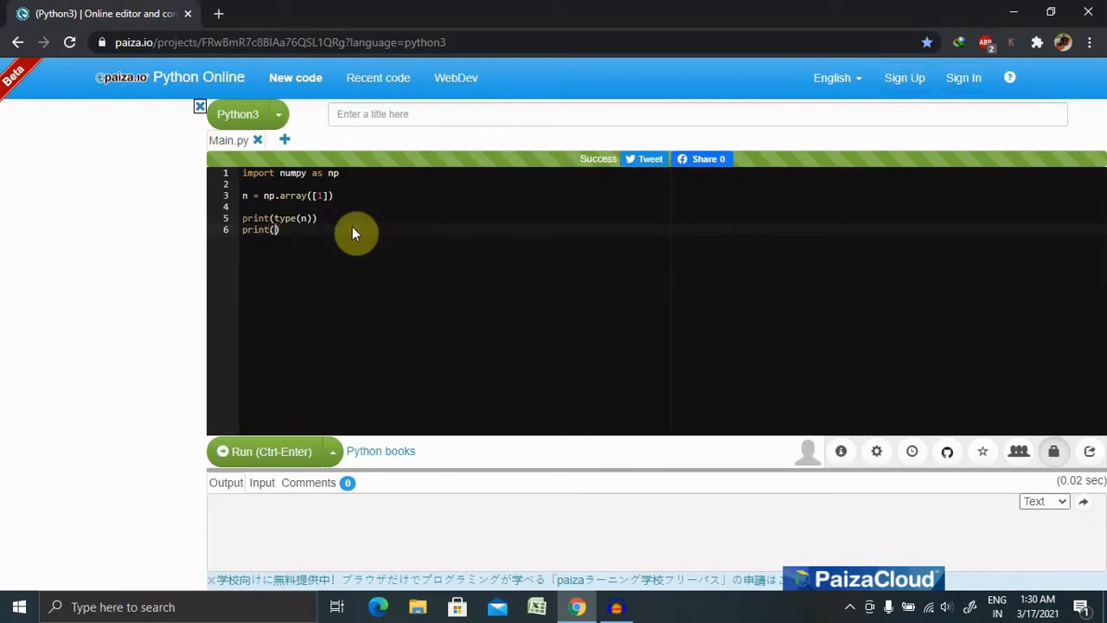
type("n.")
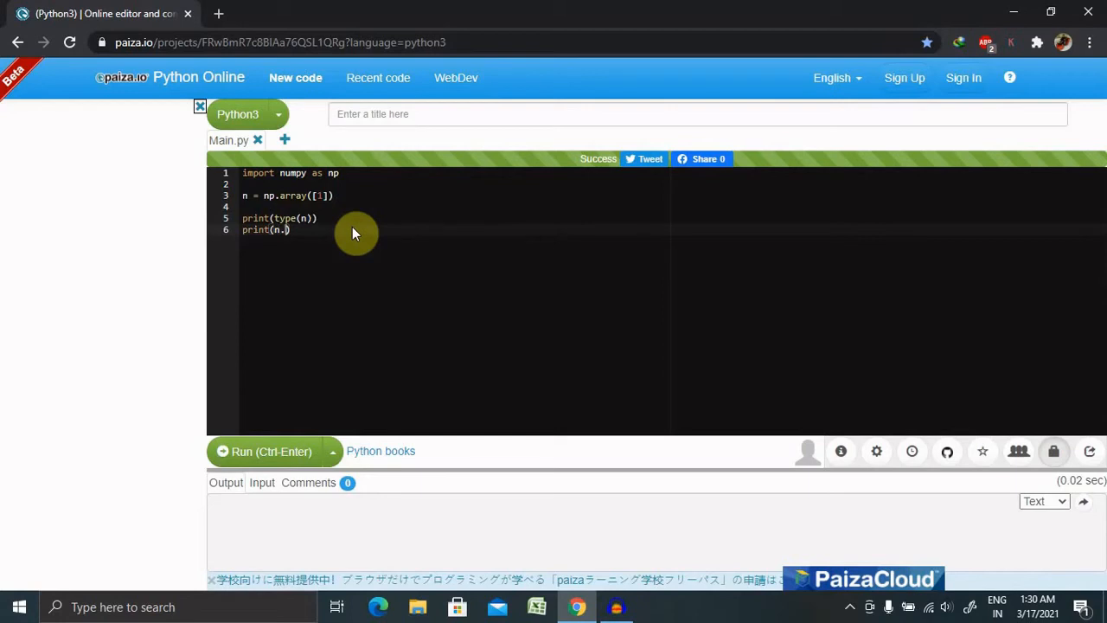
type("dtype")
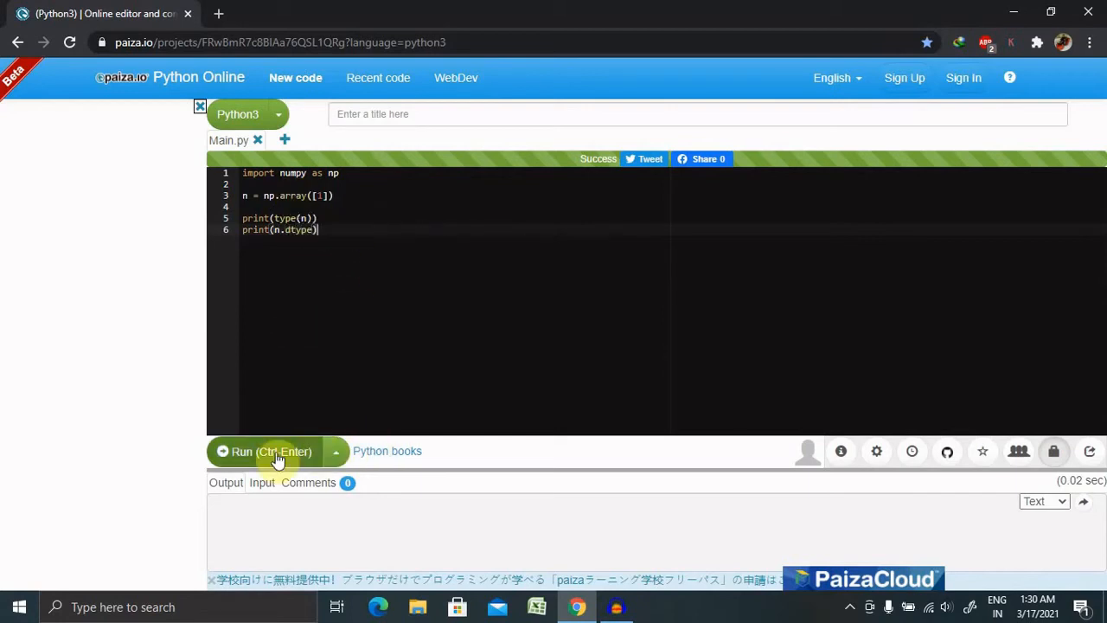
Run the script and confirm the output shows numpy.ndarray and int64
left_click(270, 450)
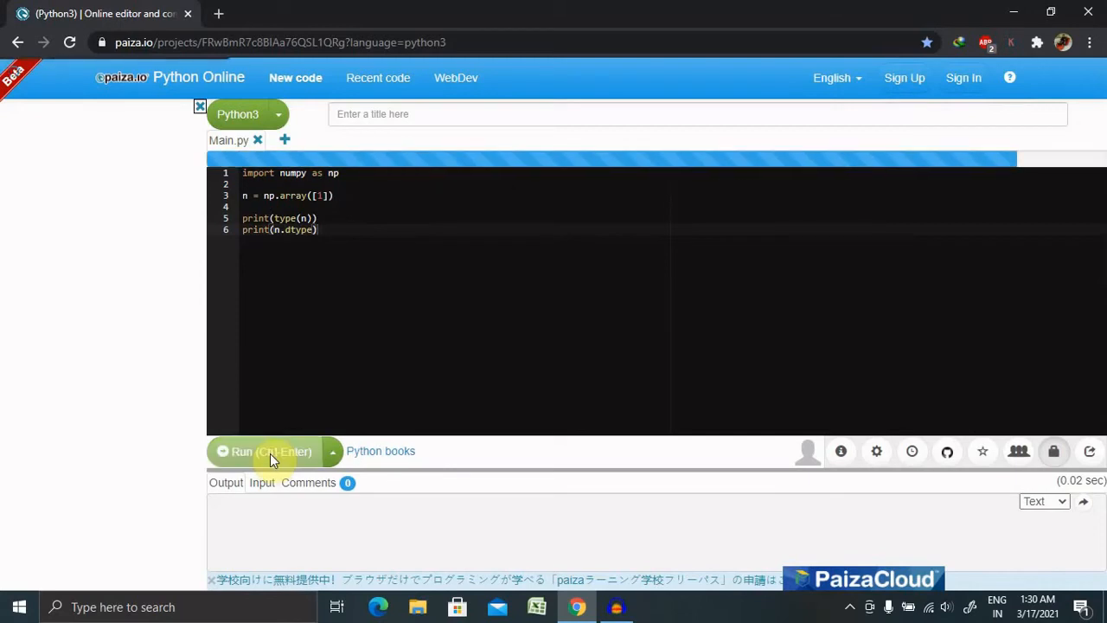
left_click(264, 450)
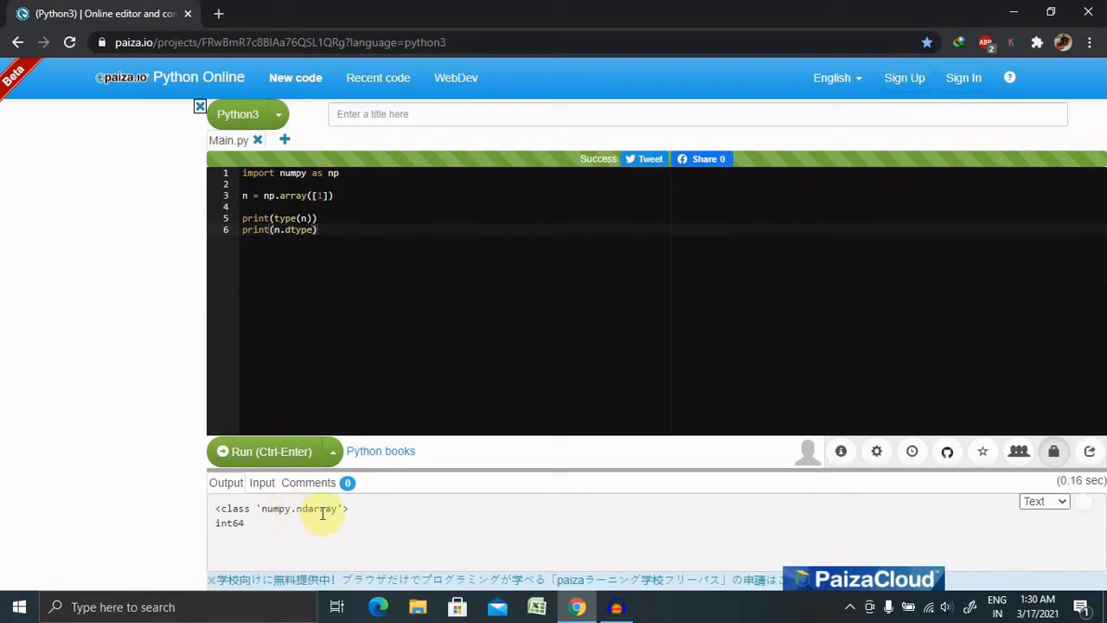
mouse_move(391, 187)
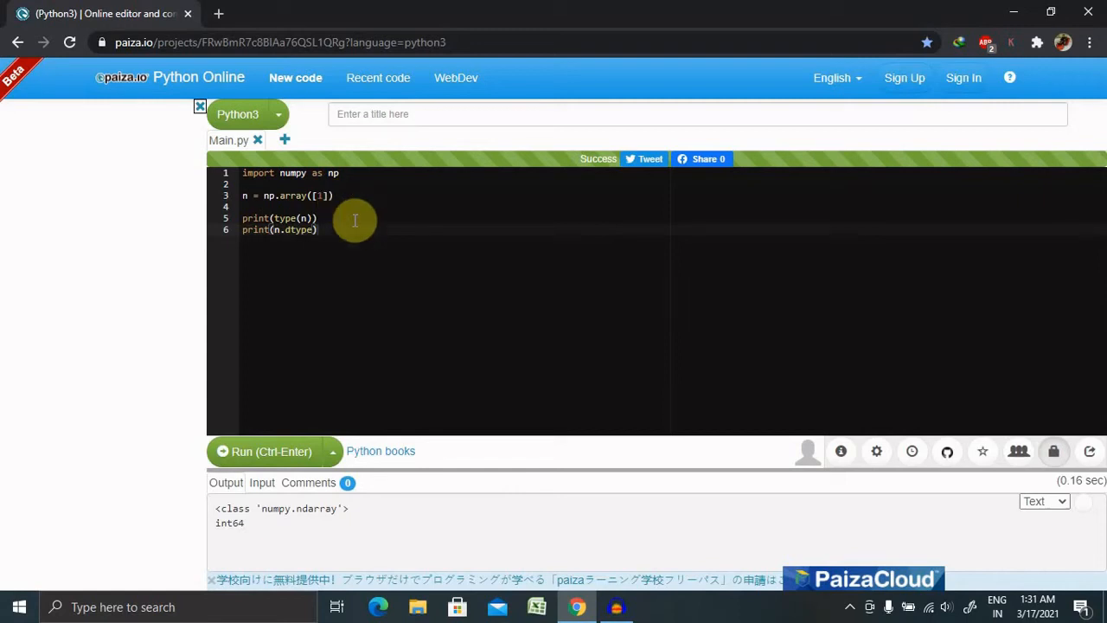
mouse_move(379, 258)
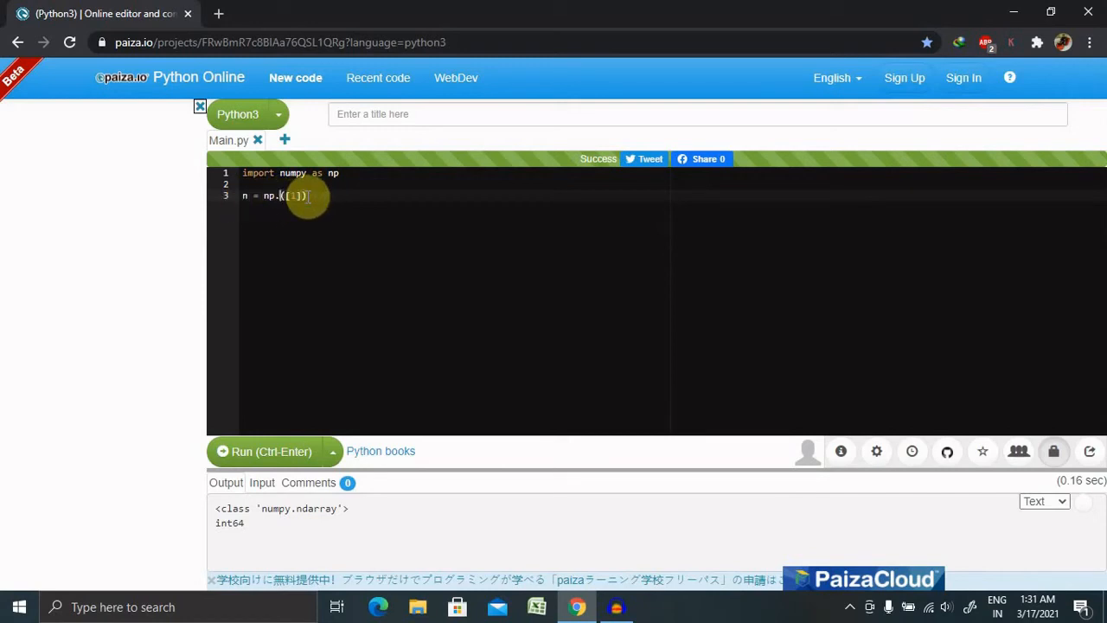
Begin n = np.dtype with a 'name' field of type np.unicode_ and length 16
type("dtype")
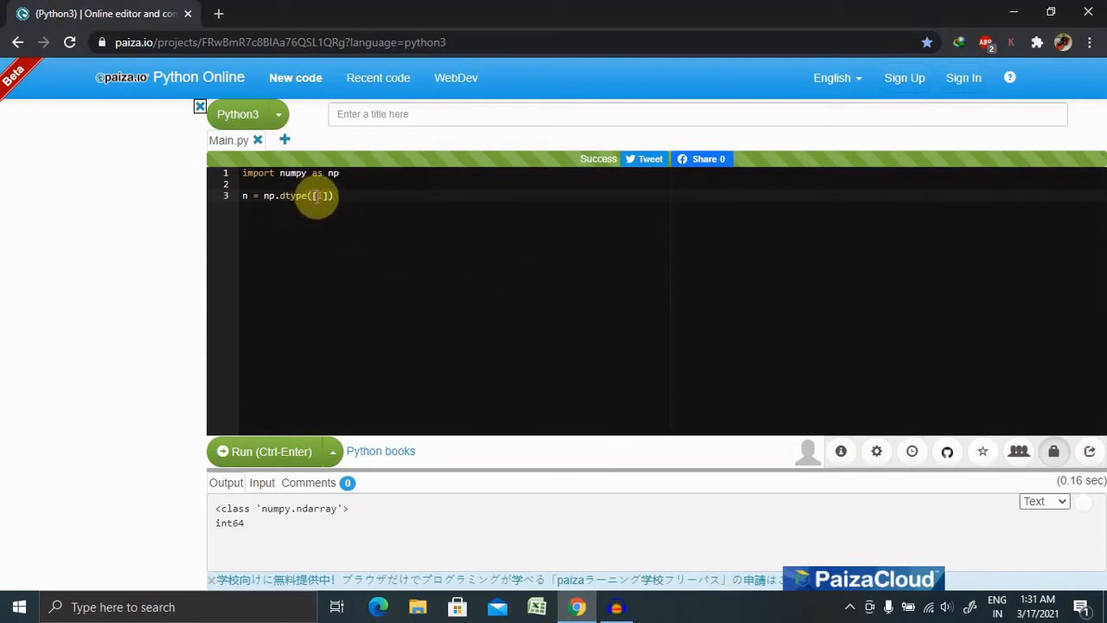
mouse_move(437, 207)
type("('")
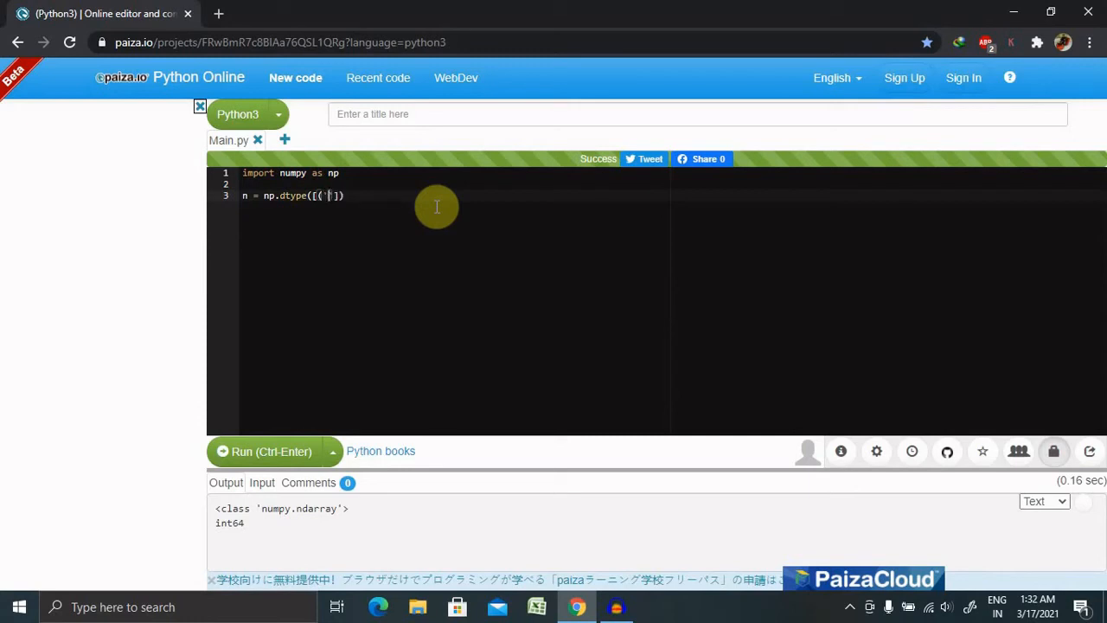
type("nam")
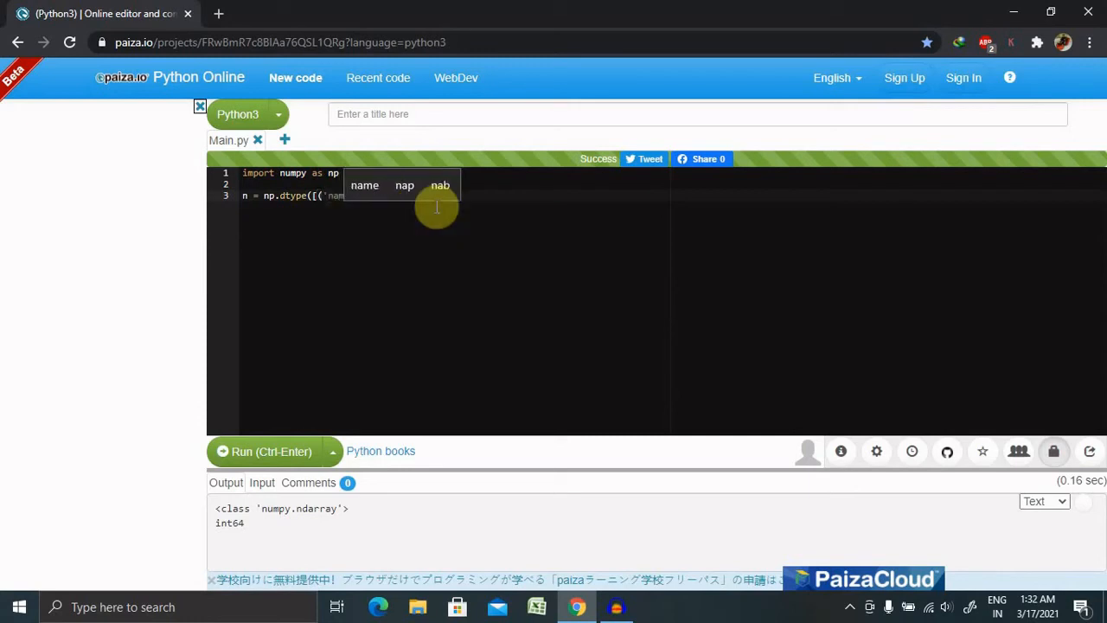
type("s")
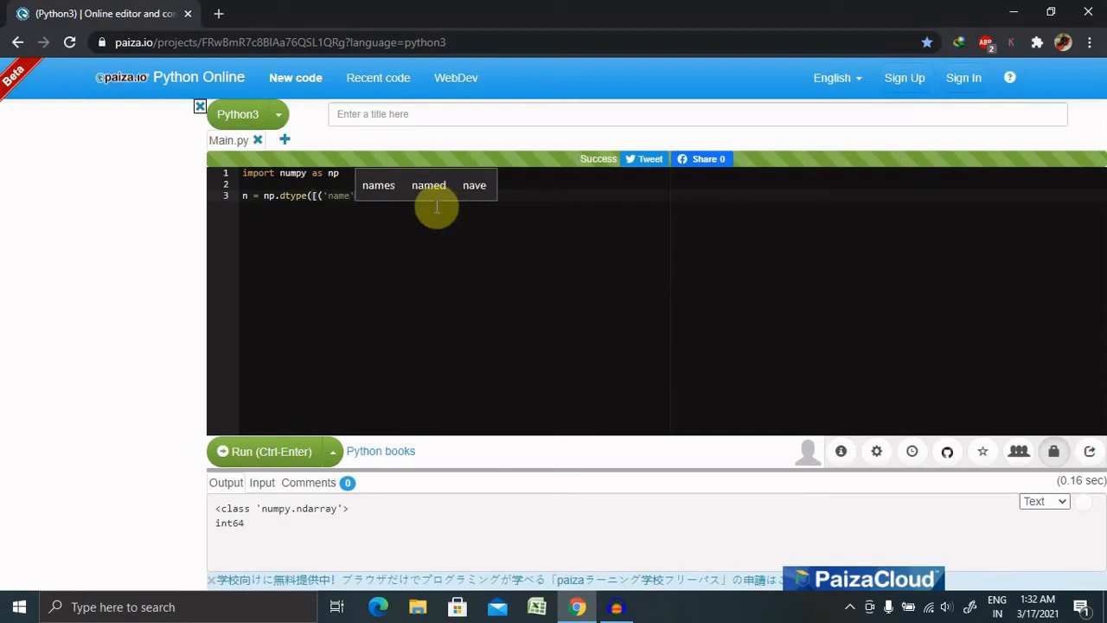
type("',])")
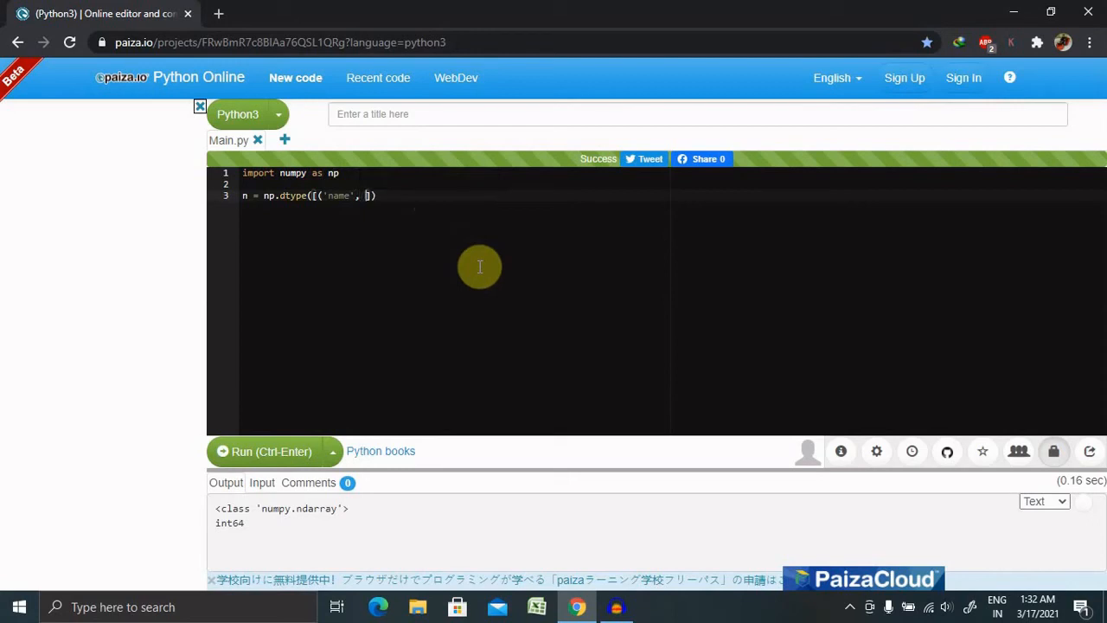
type("np.")
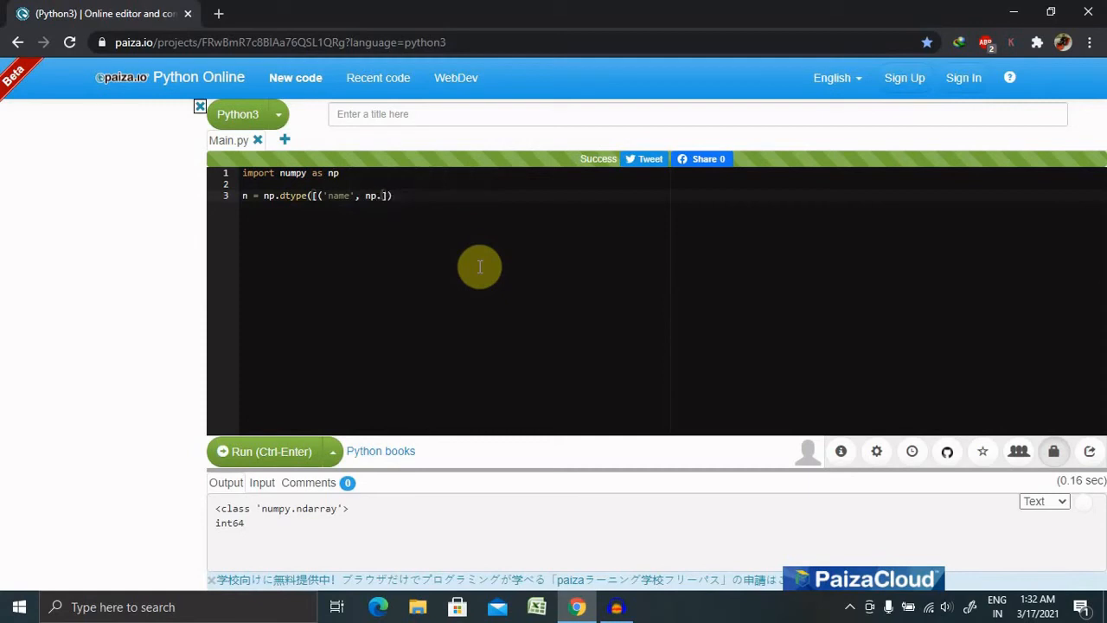
type("uni")
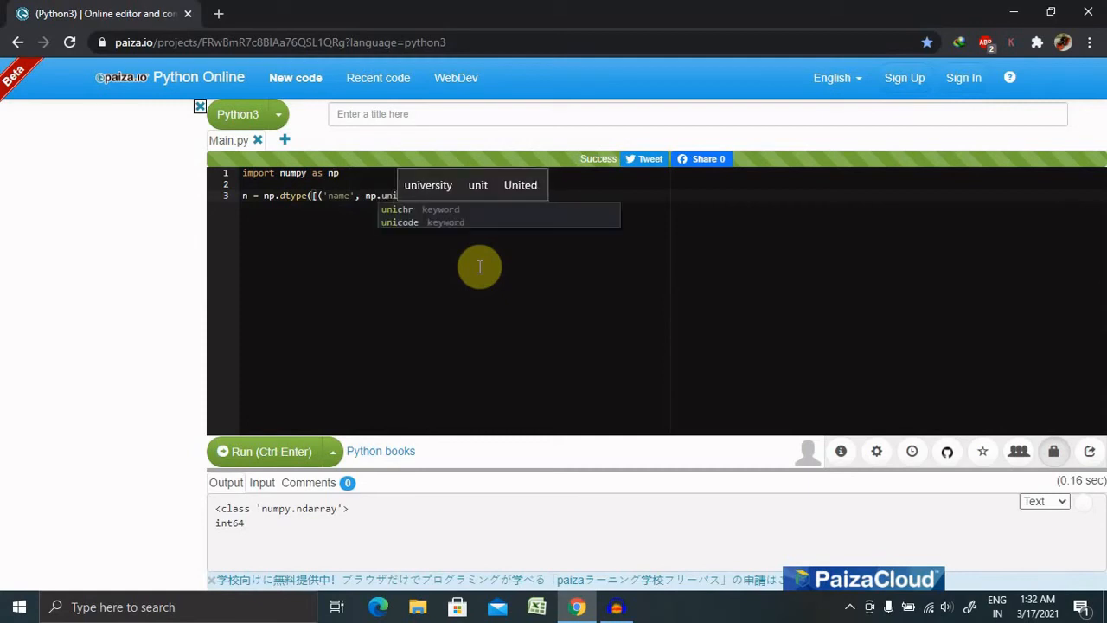
mouse_move(606, 307)
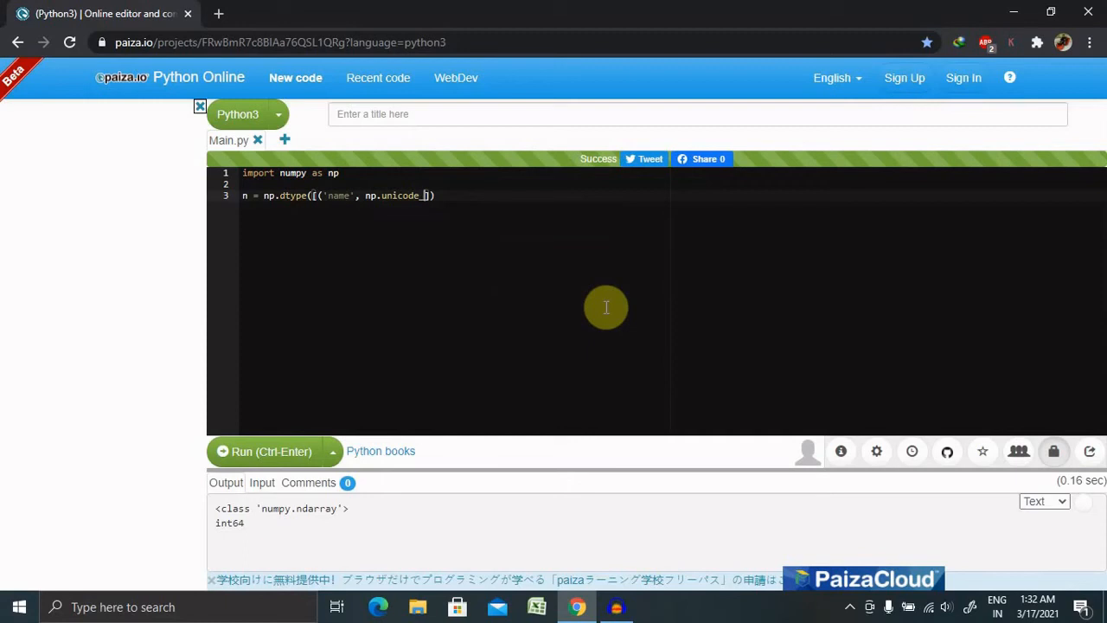
type("_,")
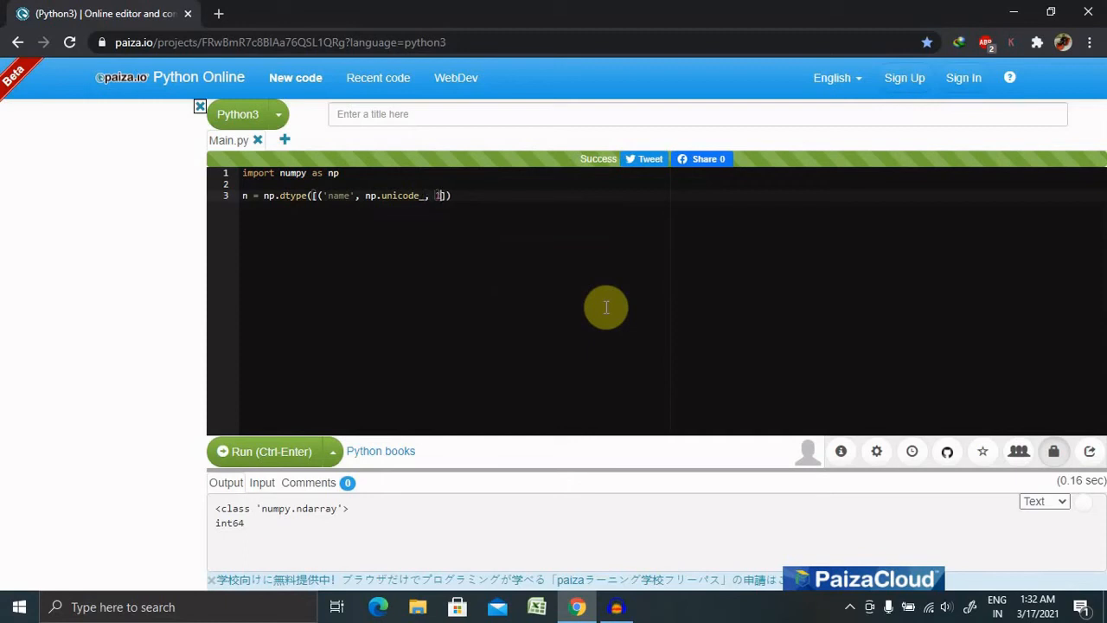
type("16")
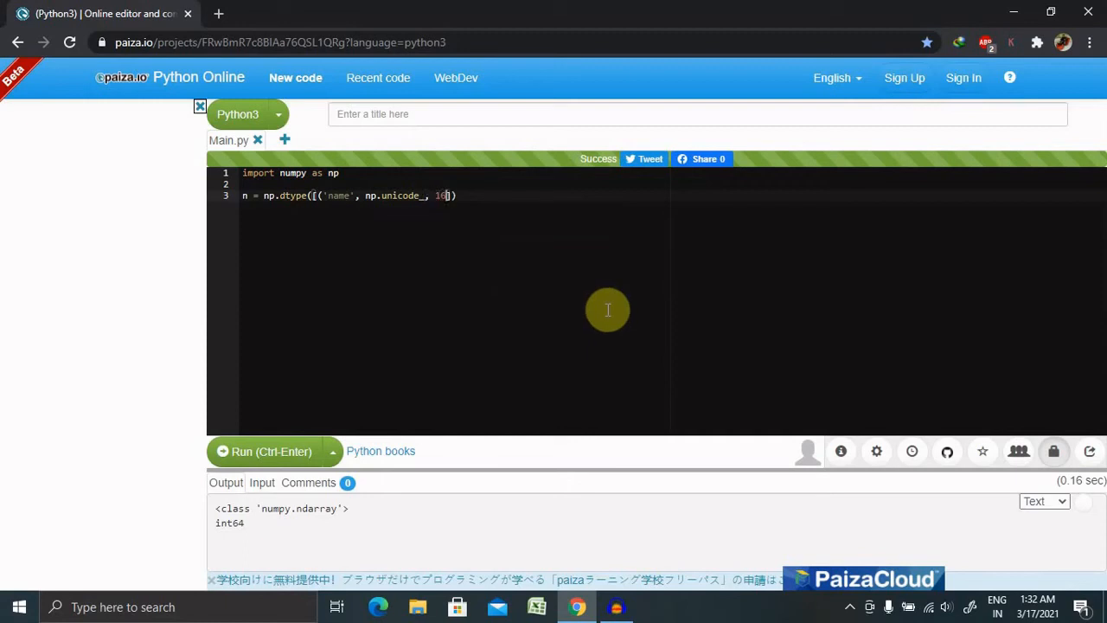
mouse_move(515, 262)
type("), ")
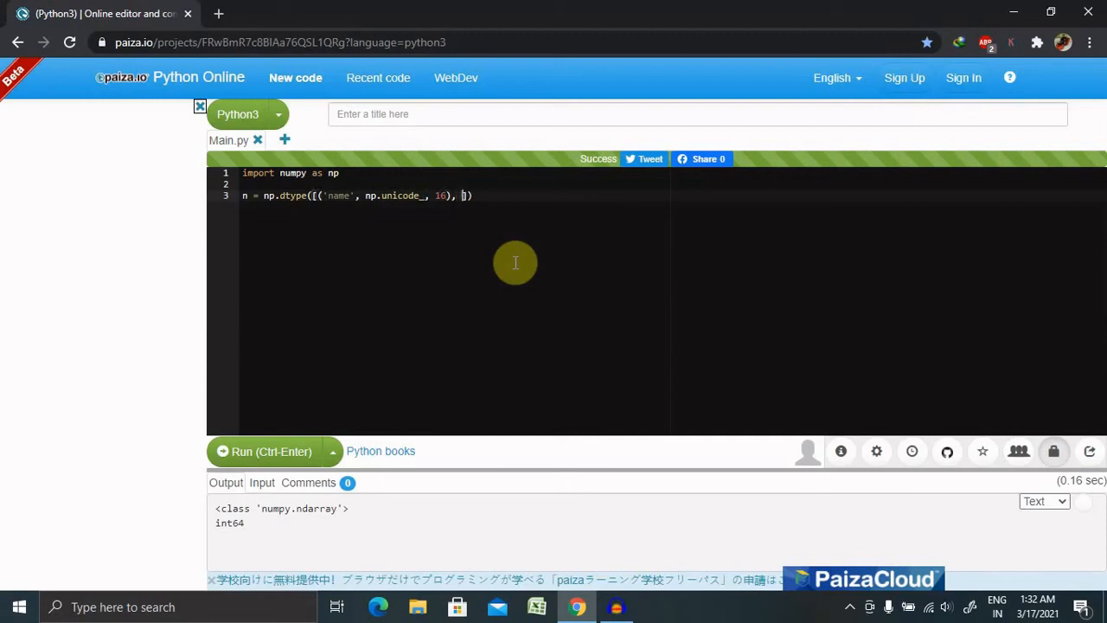
Add the 'grades' field as np.float64 with shape (2,)
type("()")
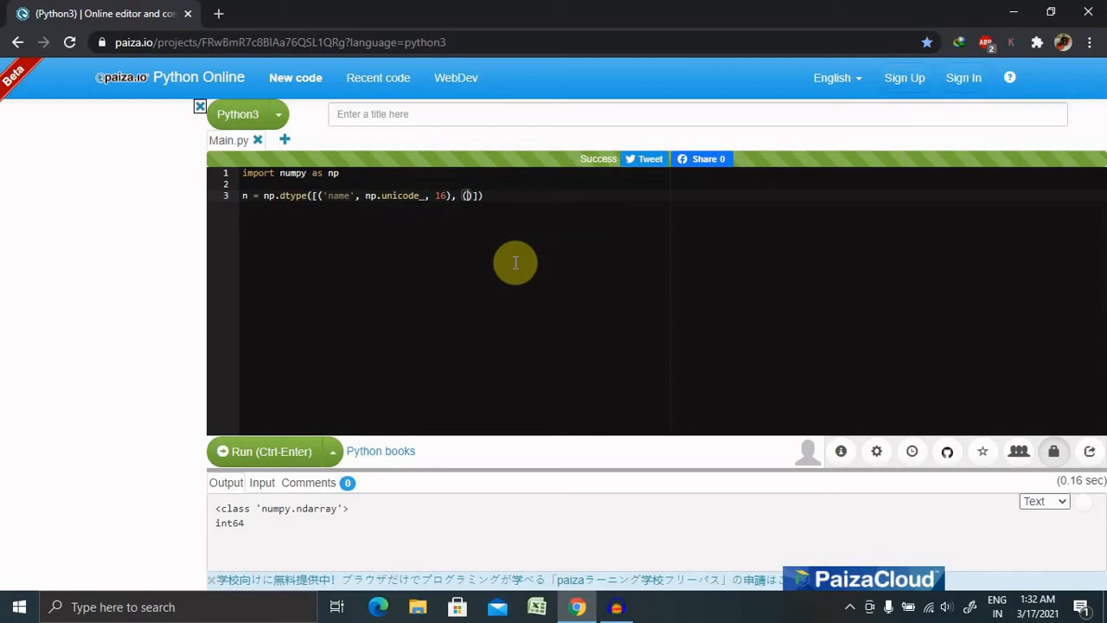
type("'grades',")
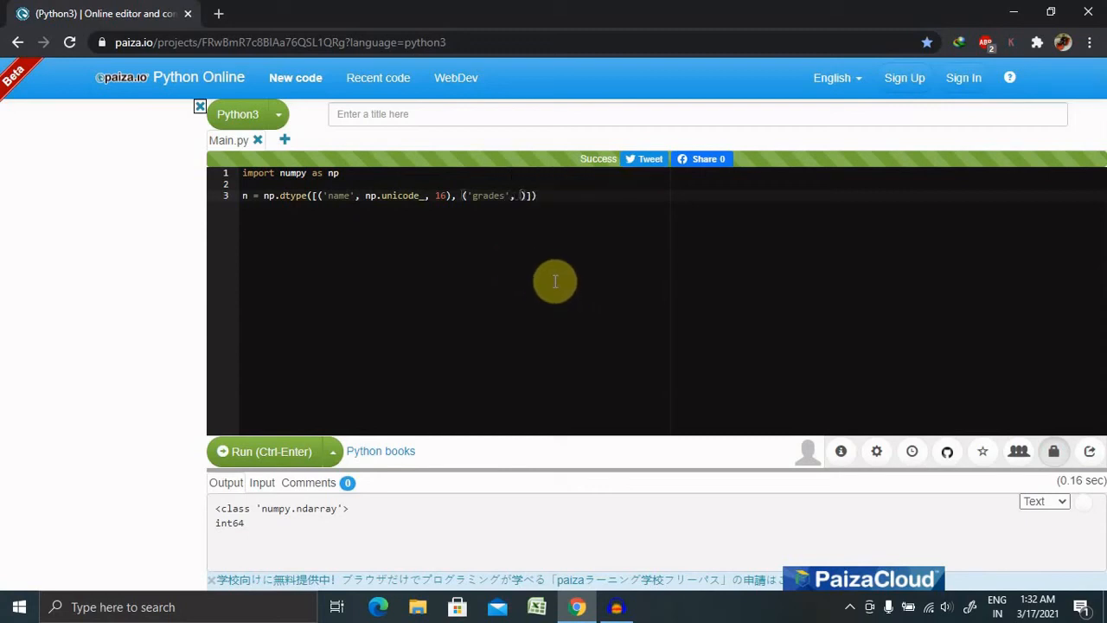
type("np.")
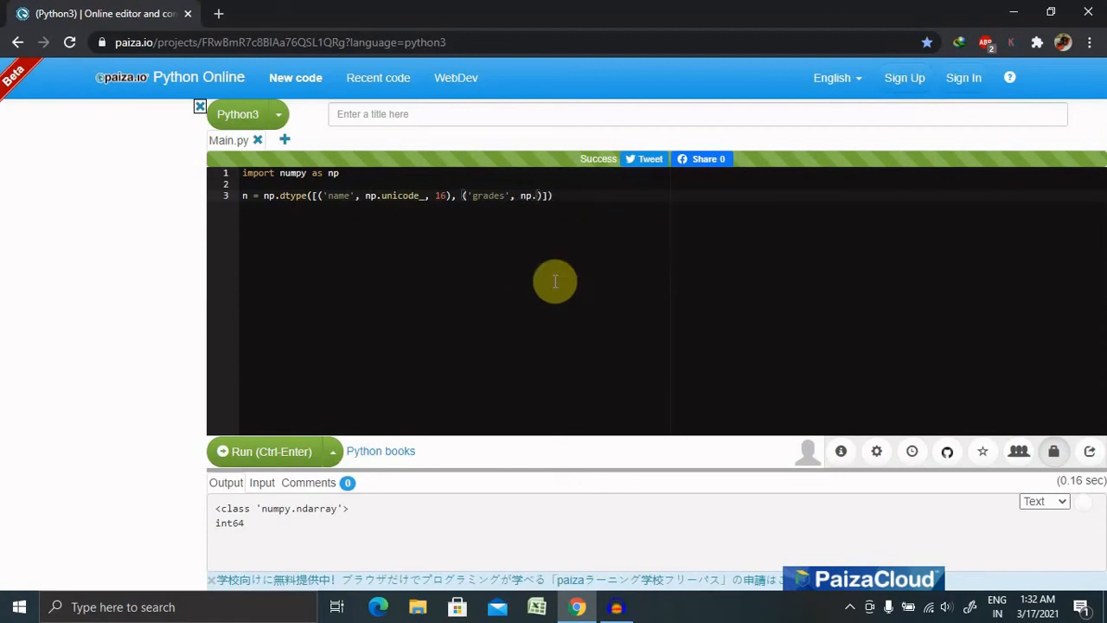
type("flo")
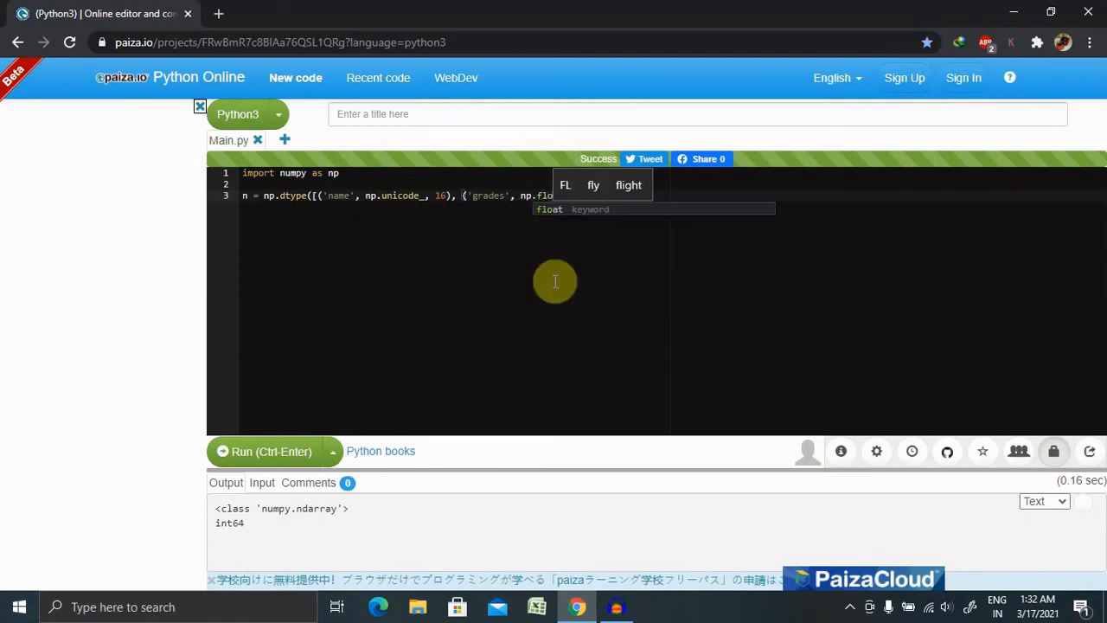
type("a")
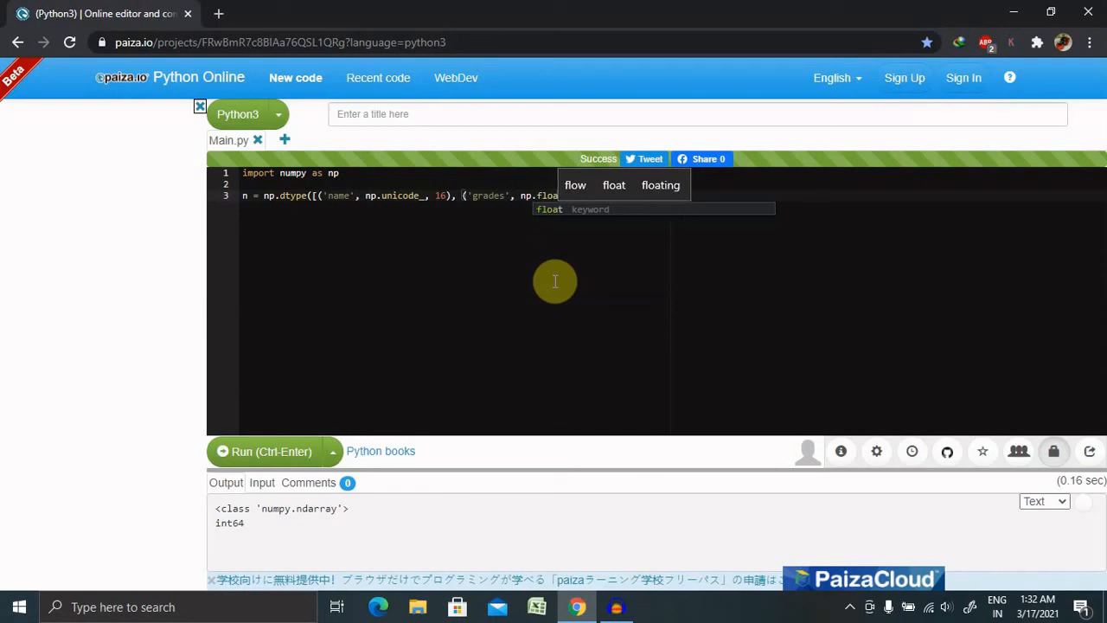
type("t64)])")
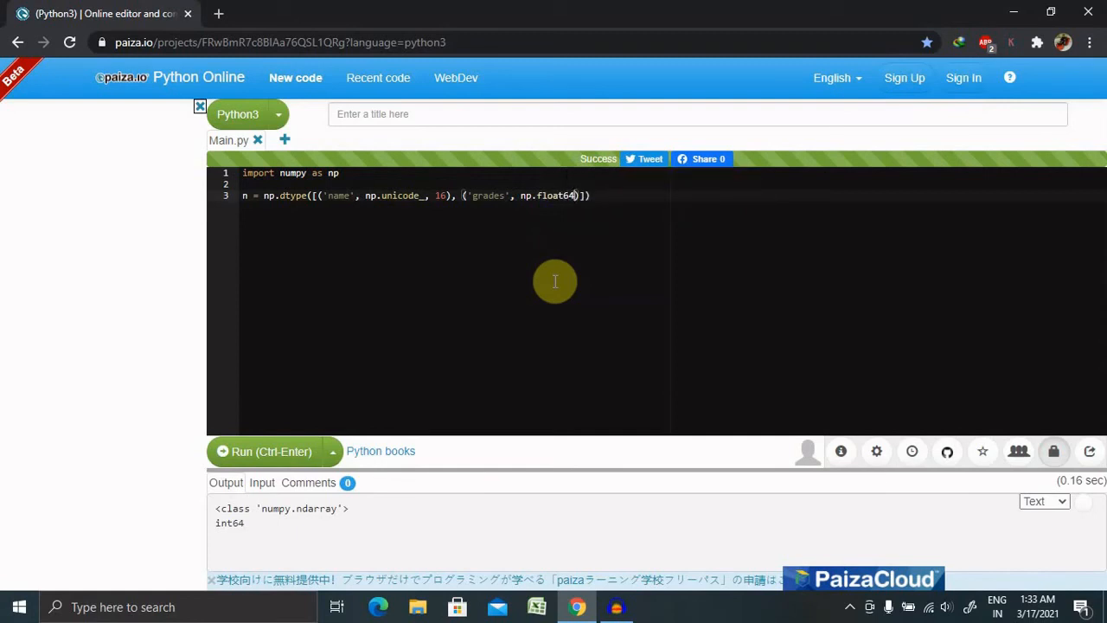
type(",")
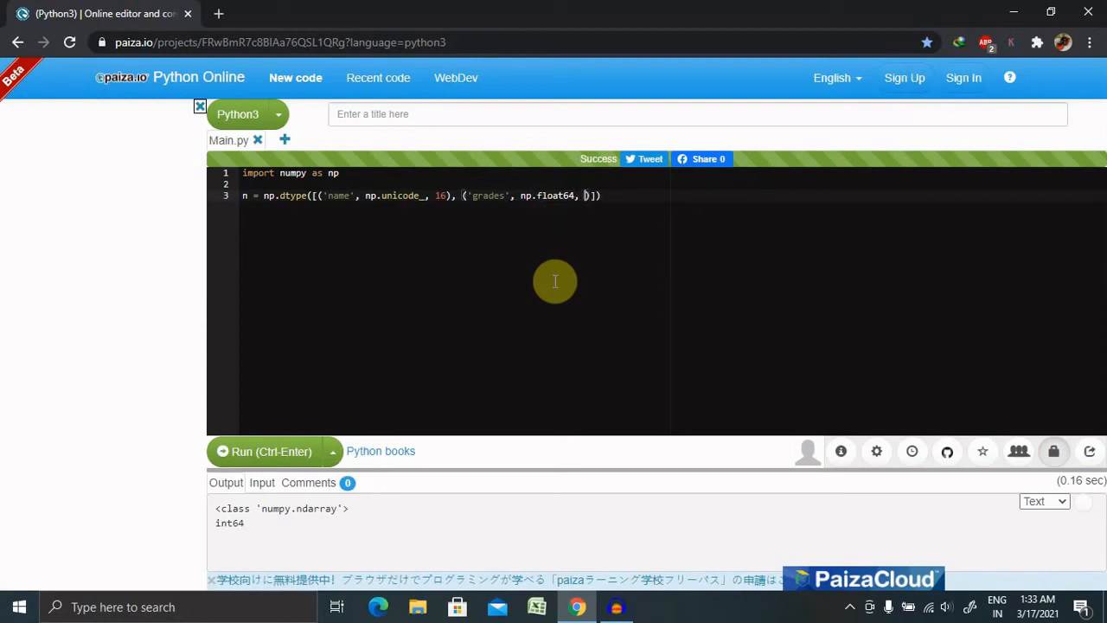
type("(")
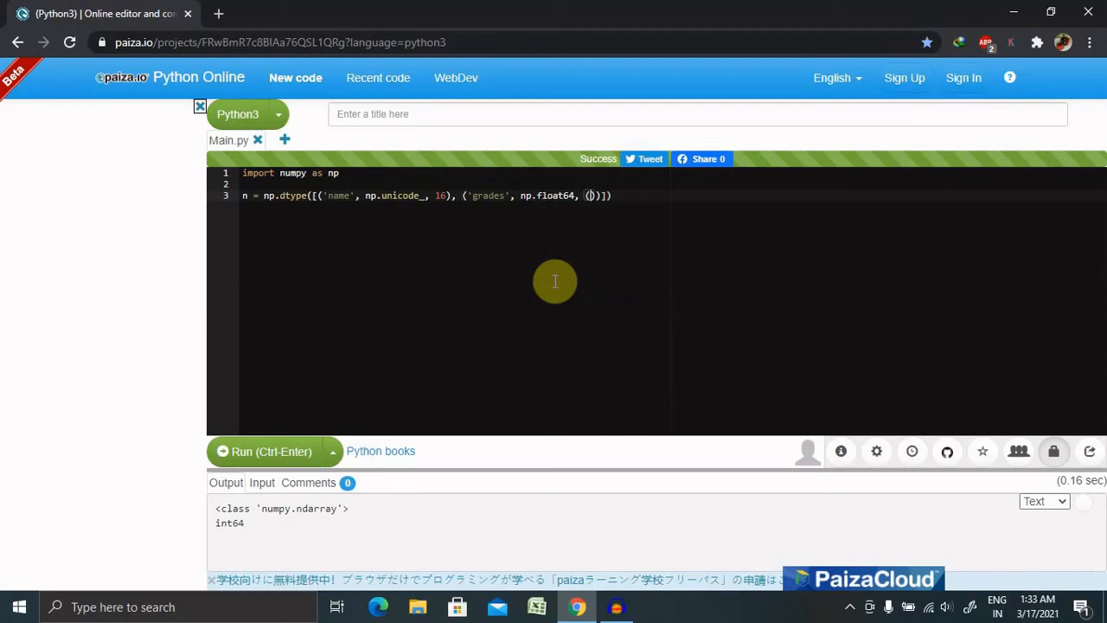
type("2")
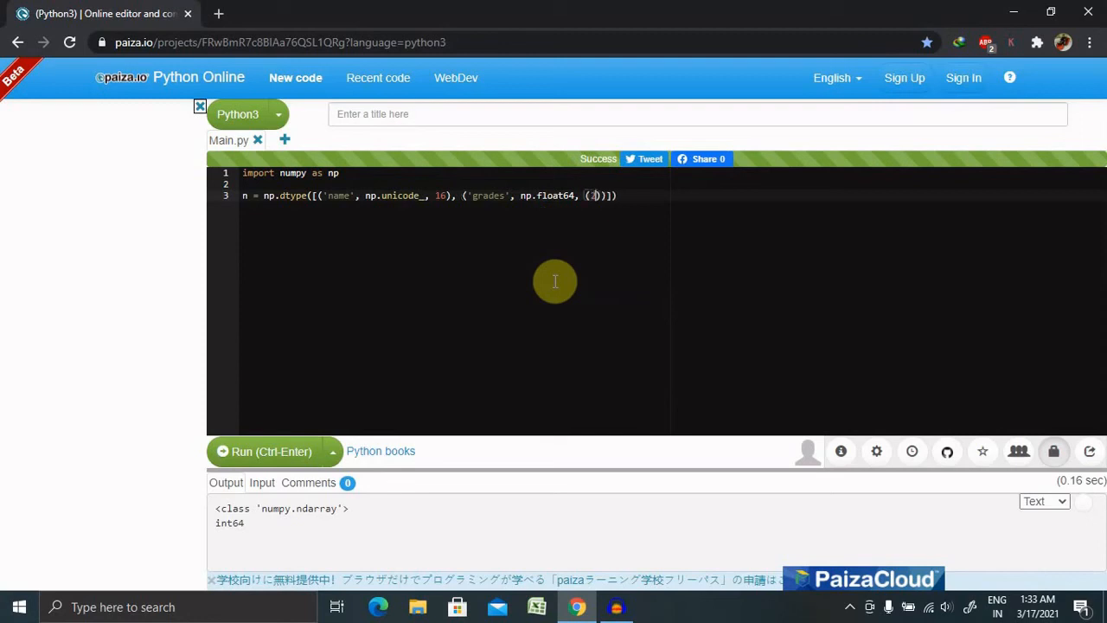
type("2,")
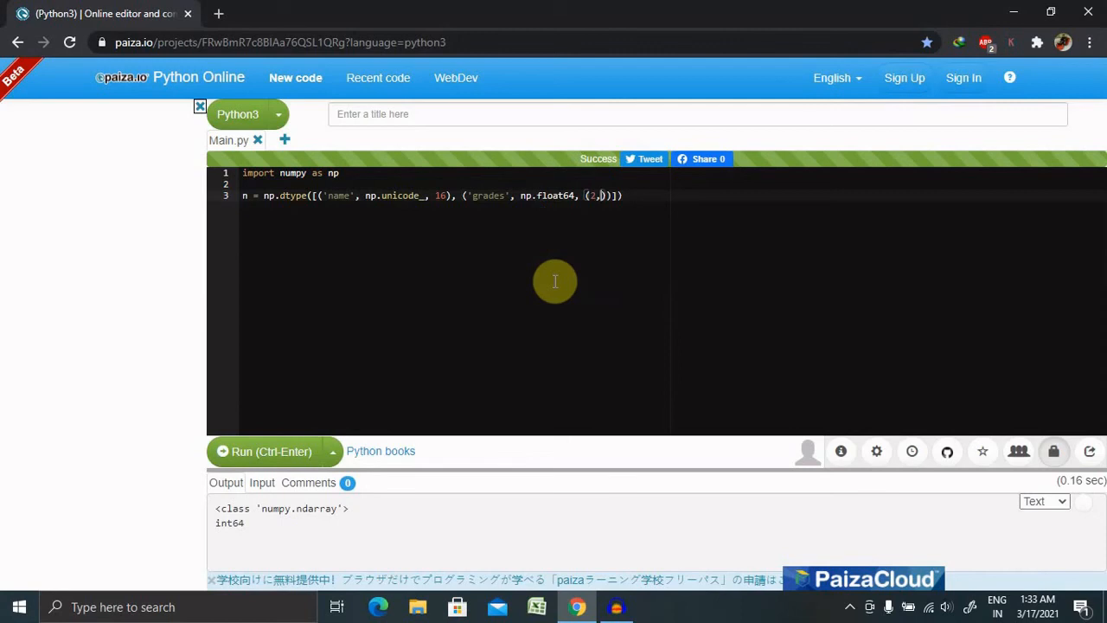
mouse_move(580, 265)
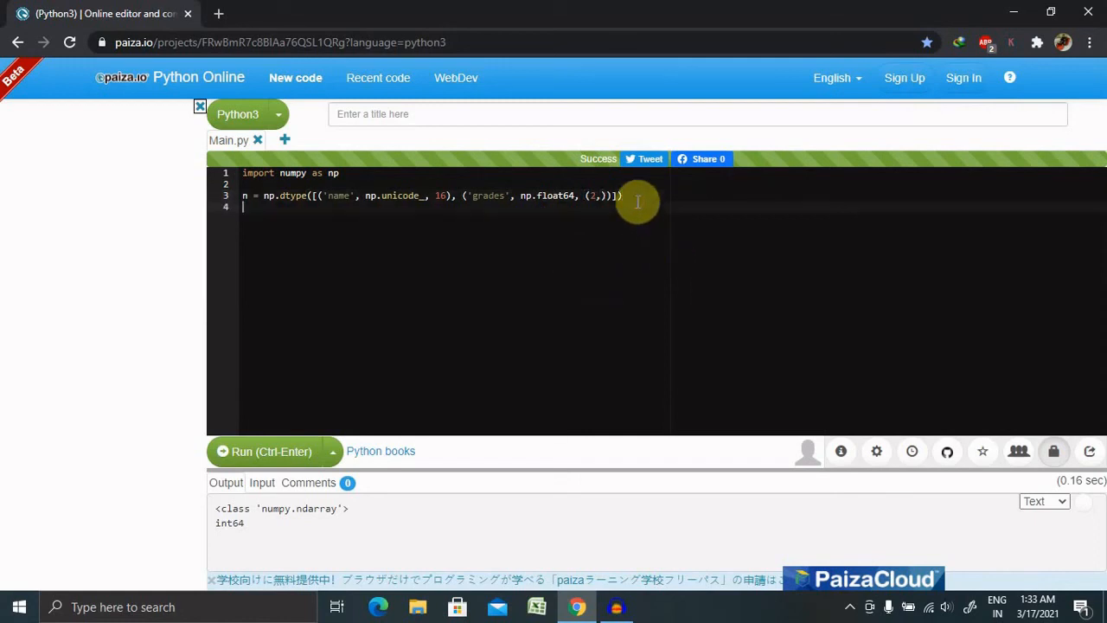
Add print(n['grades']) and print(n['name']) on lines 5 and 6
type("pr")
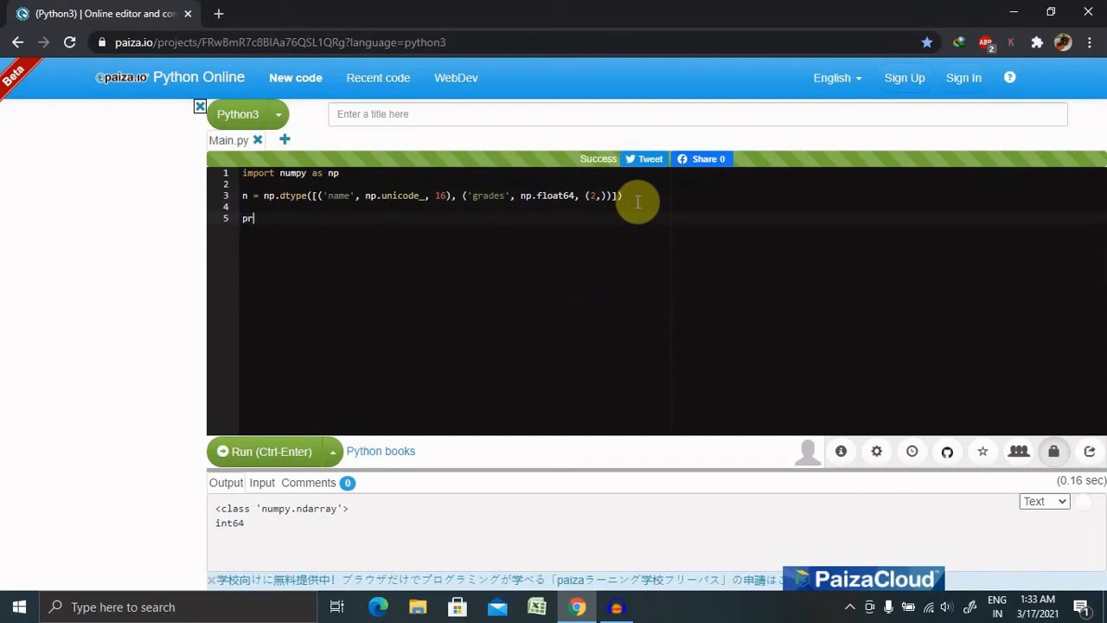
type("int(")
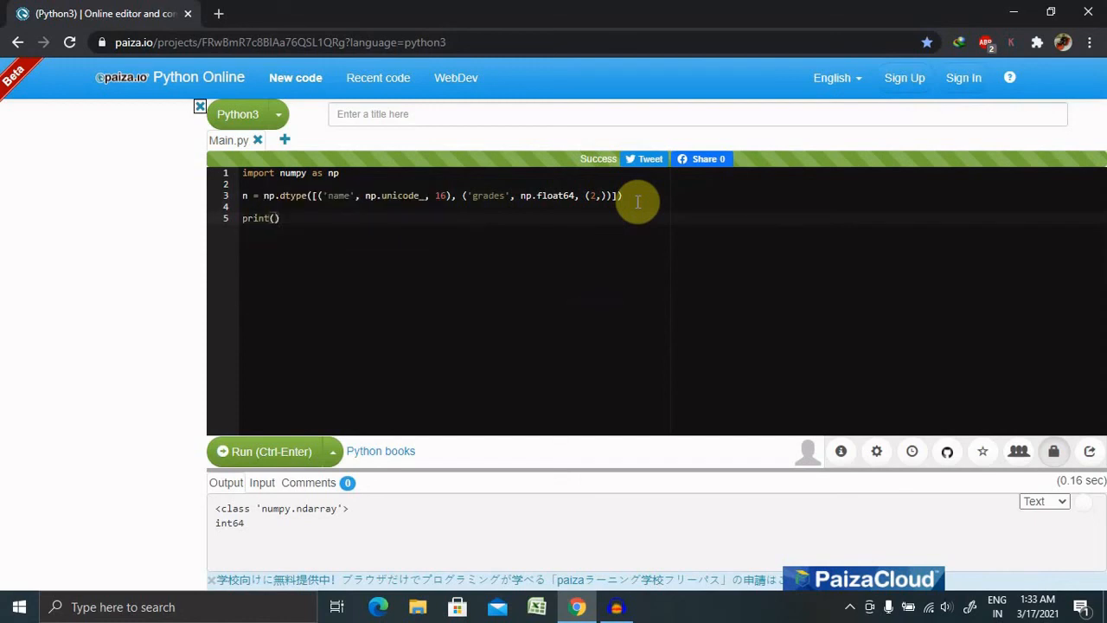
type("n")
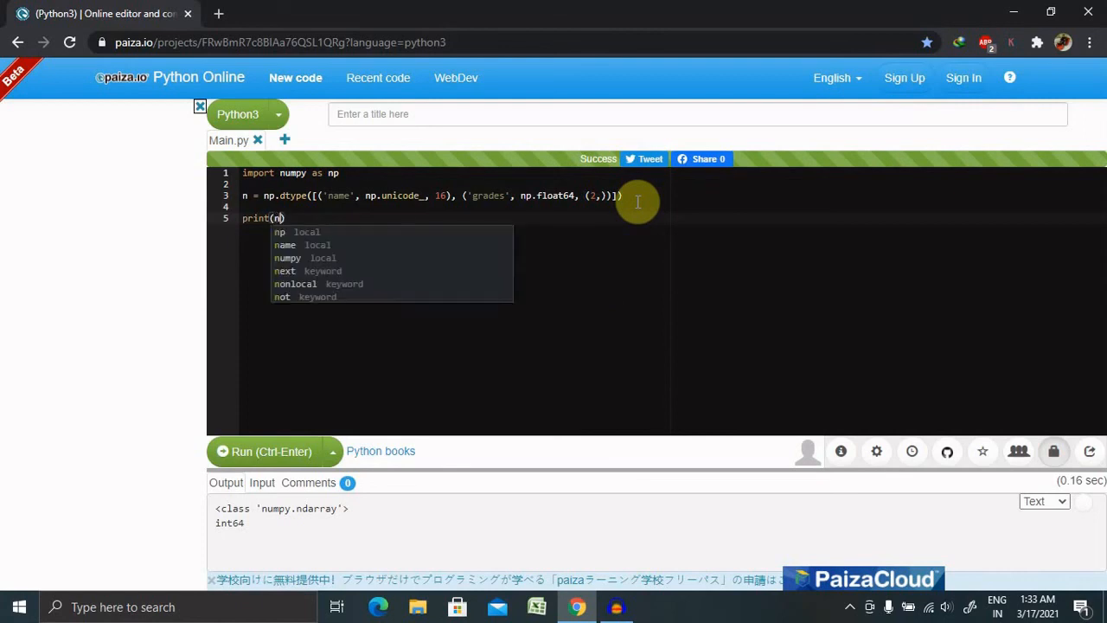
type("[")
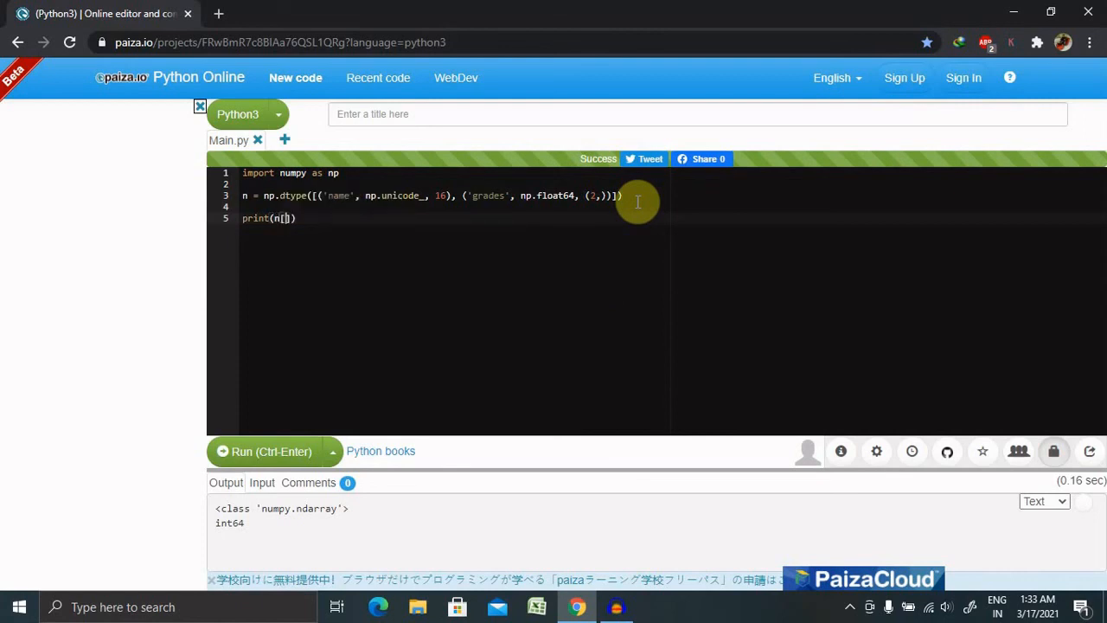
type("grades'")
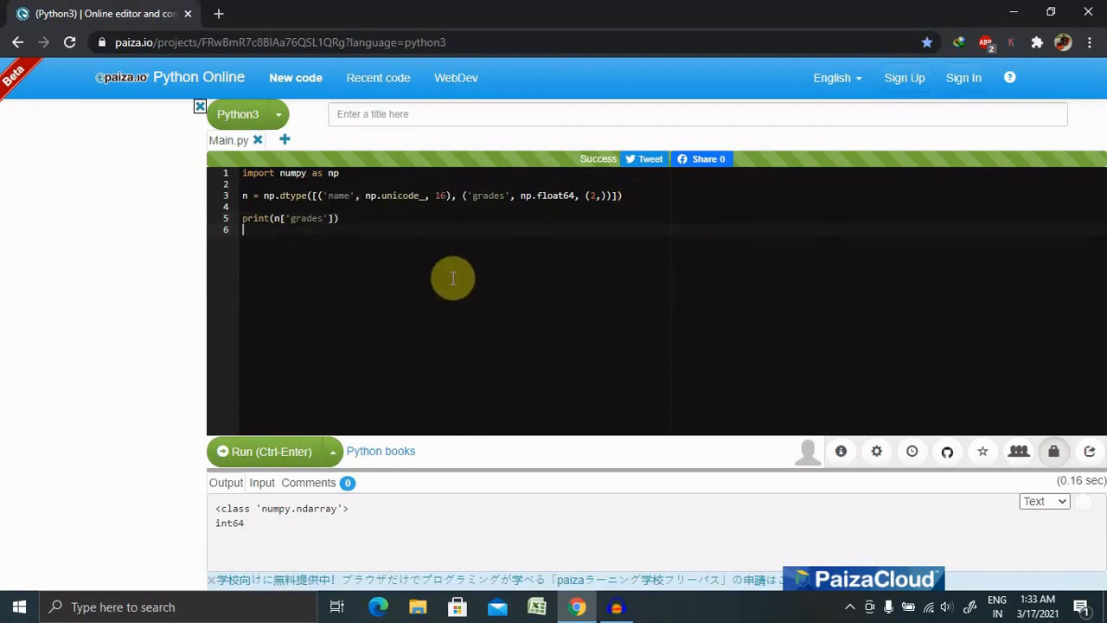
type("print(")
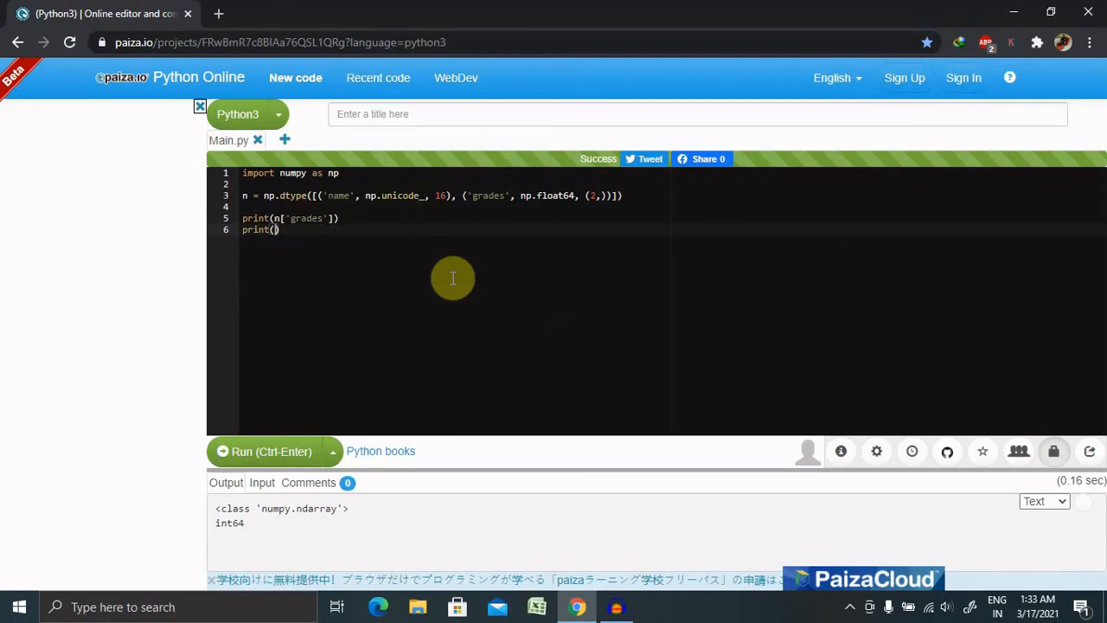
type("n[")
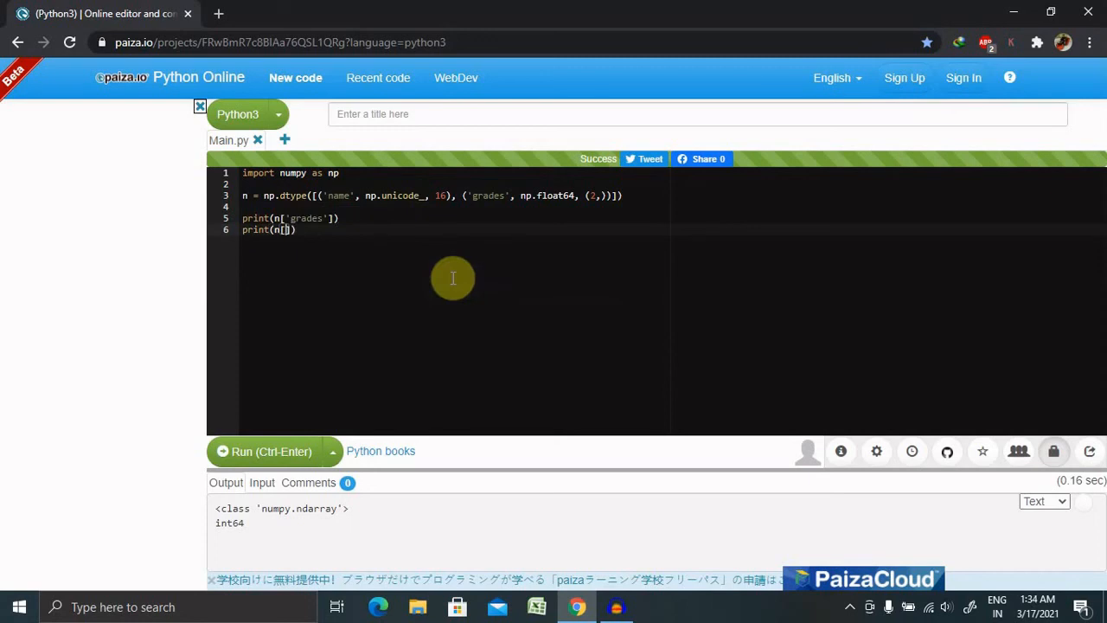
type("name'")
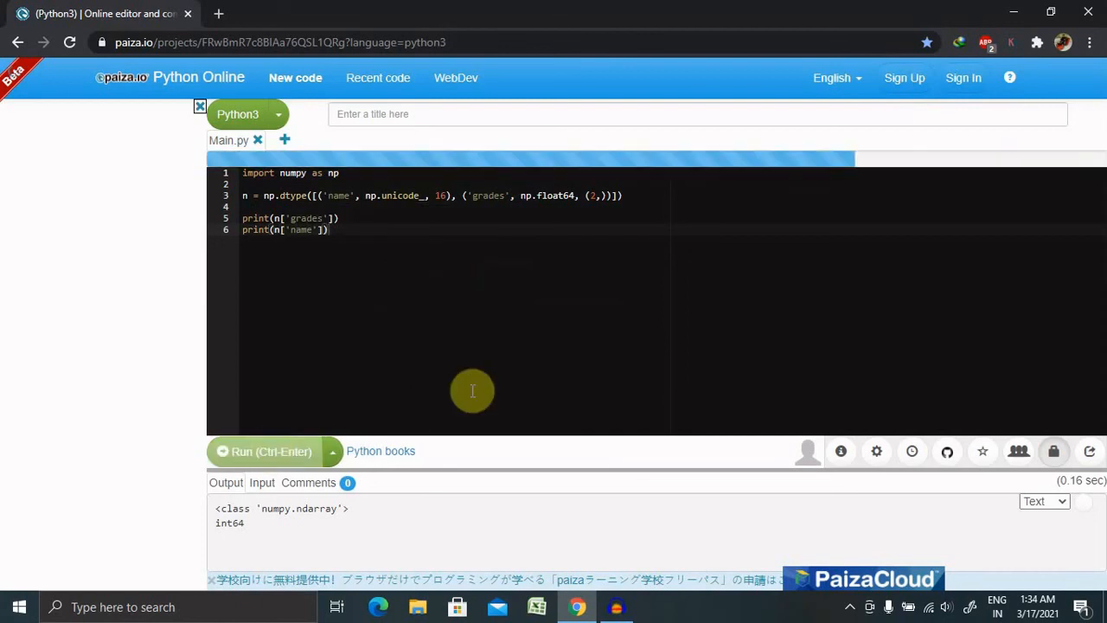
Run the script and check the output shows ('<f8', (2,)) and <U16
left_click(264, 451)
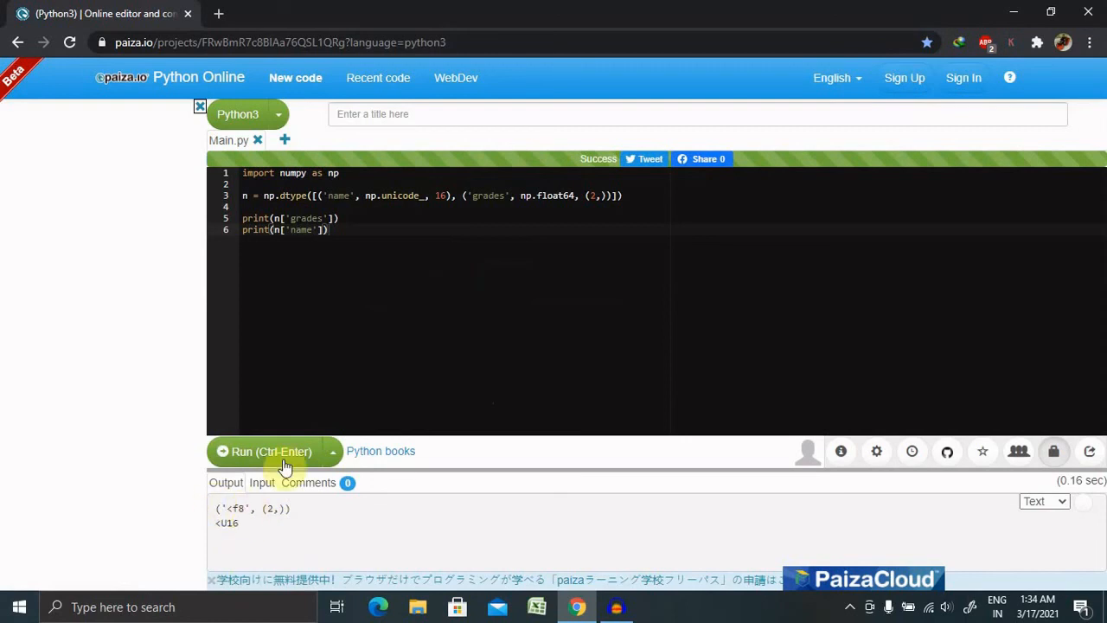
left_click(404, 373)
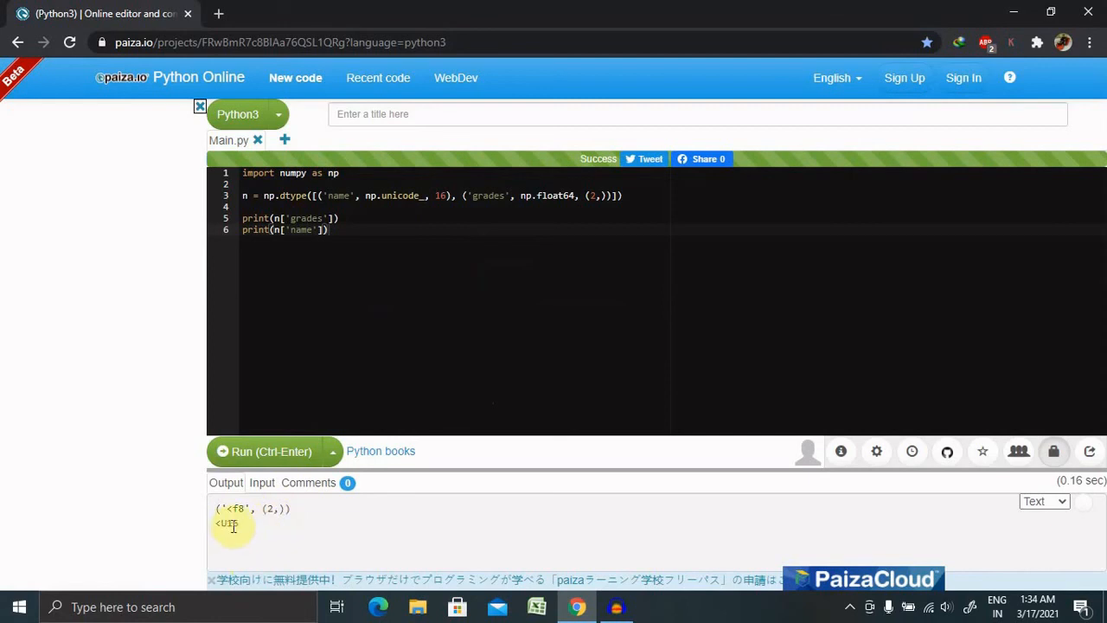
mouse_move(263, 527)
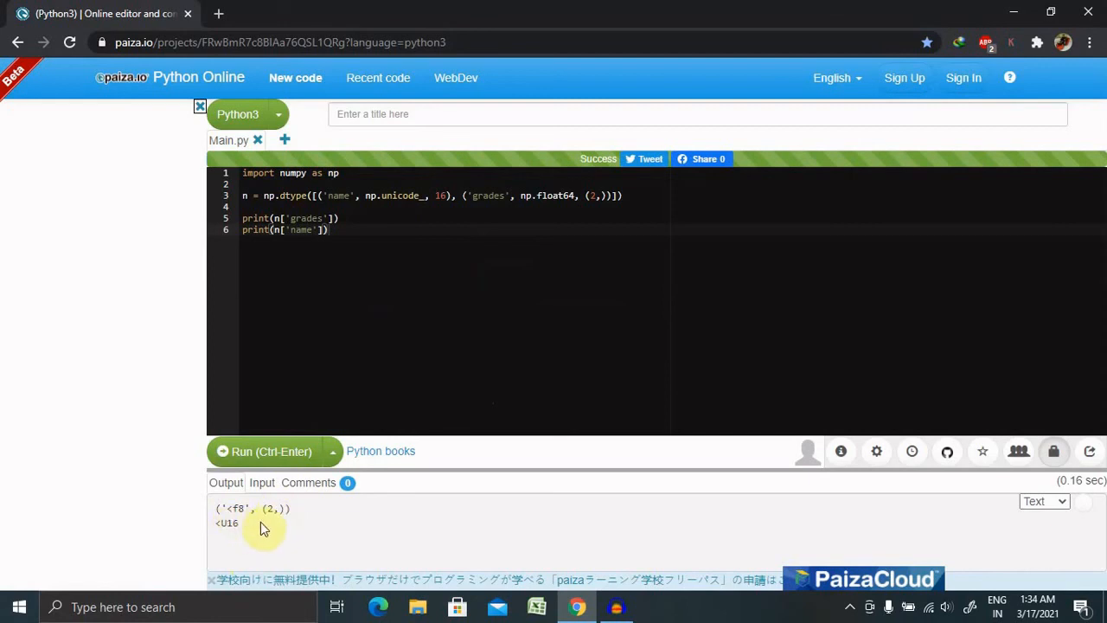
mouse_move(271, 525)
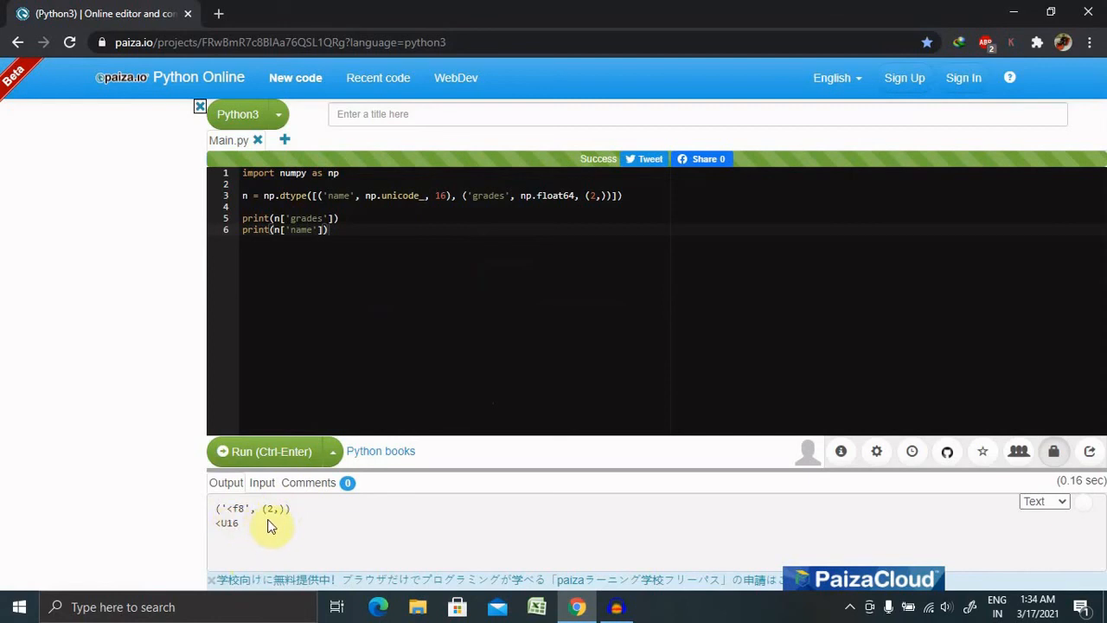